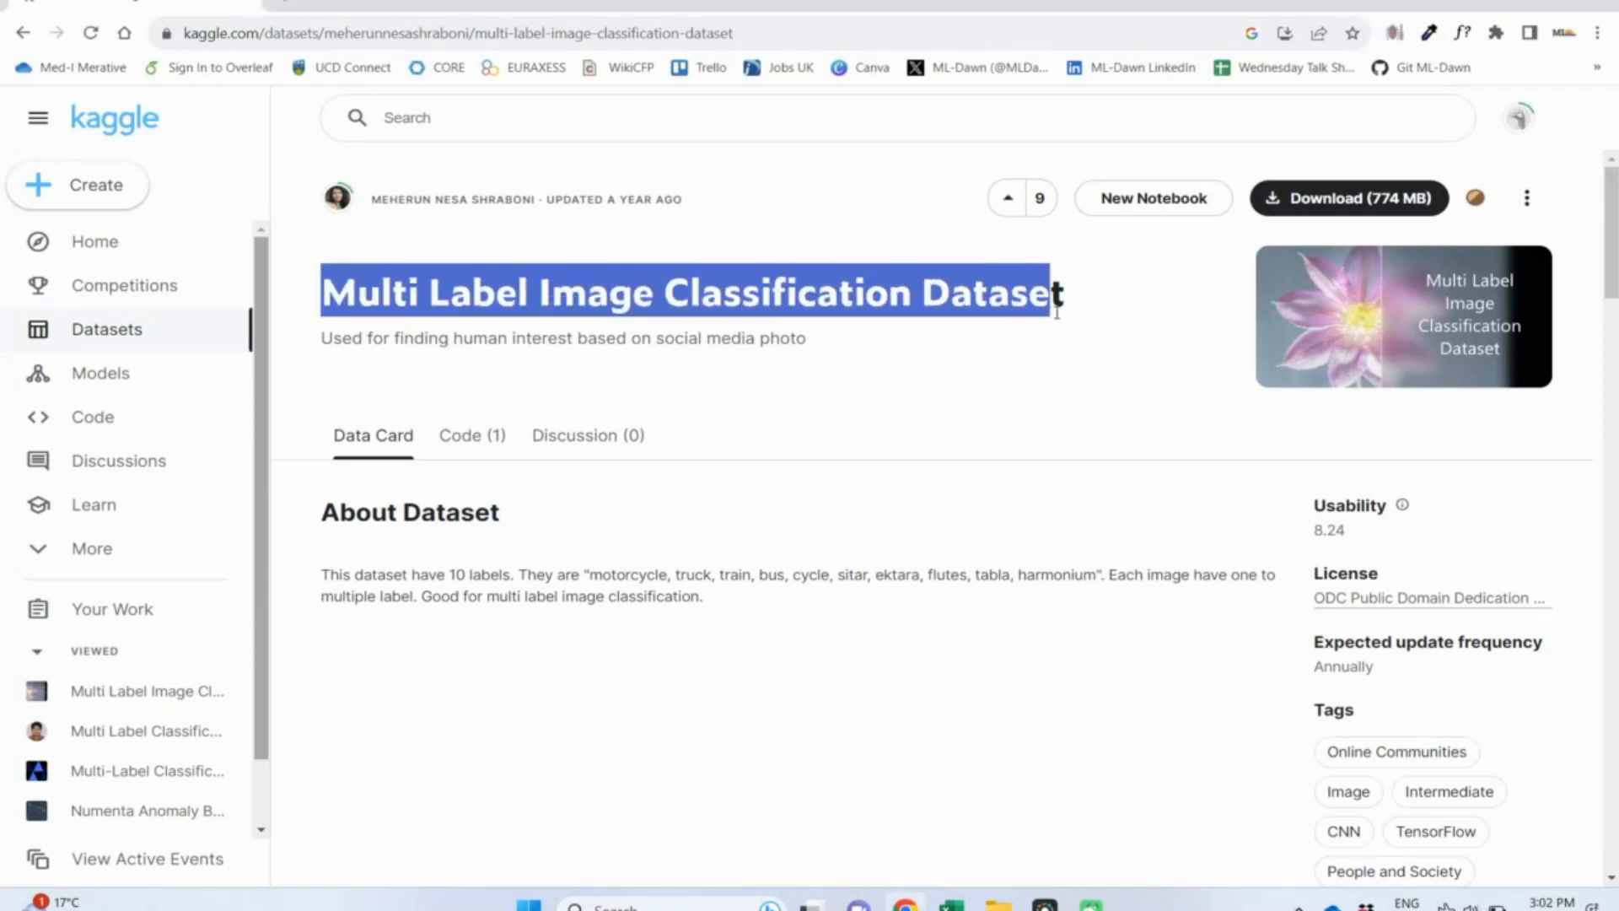
# - Scroll the Kaggle dataset page down to the Data Explorer listing multilabel_modified
pyautogui.scroll(-3)
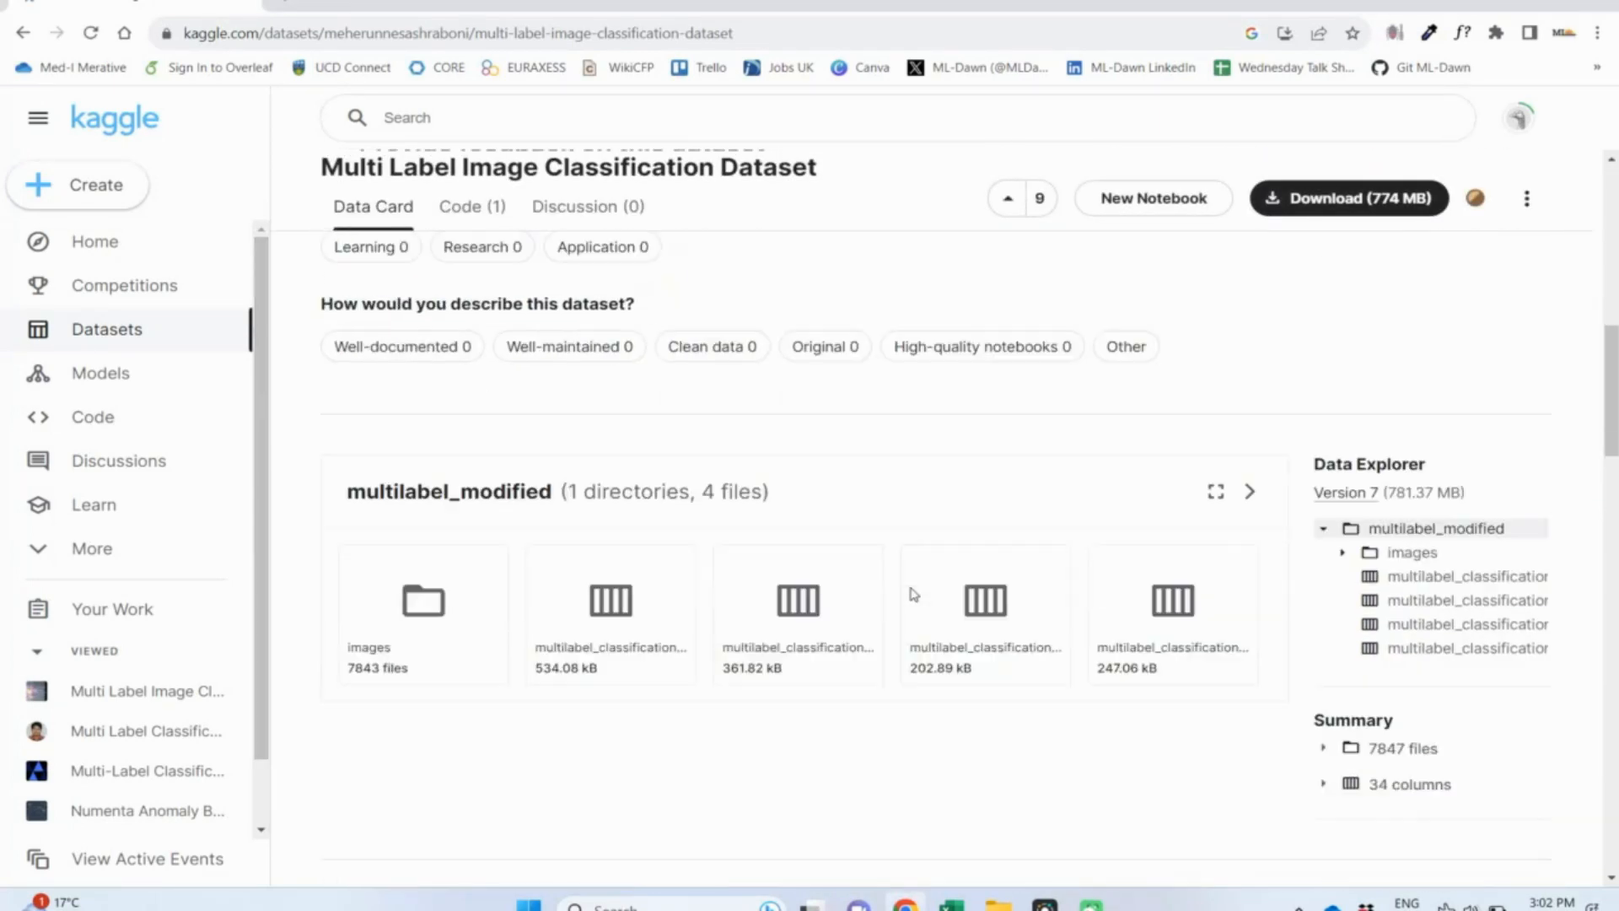
pyautogui.scroll(-3)
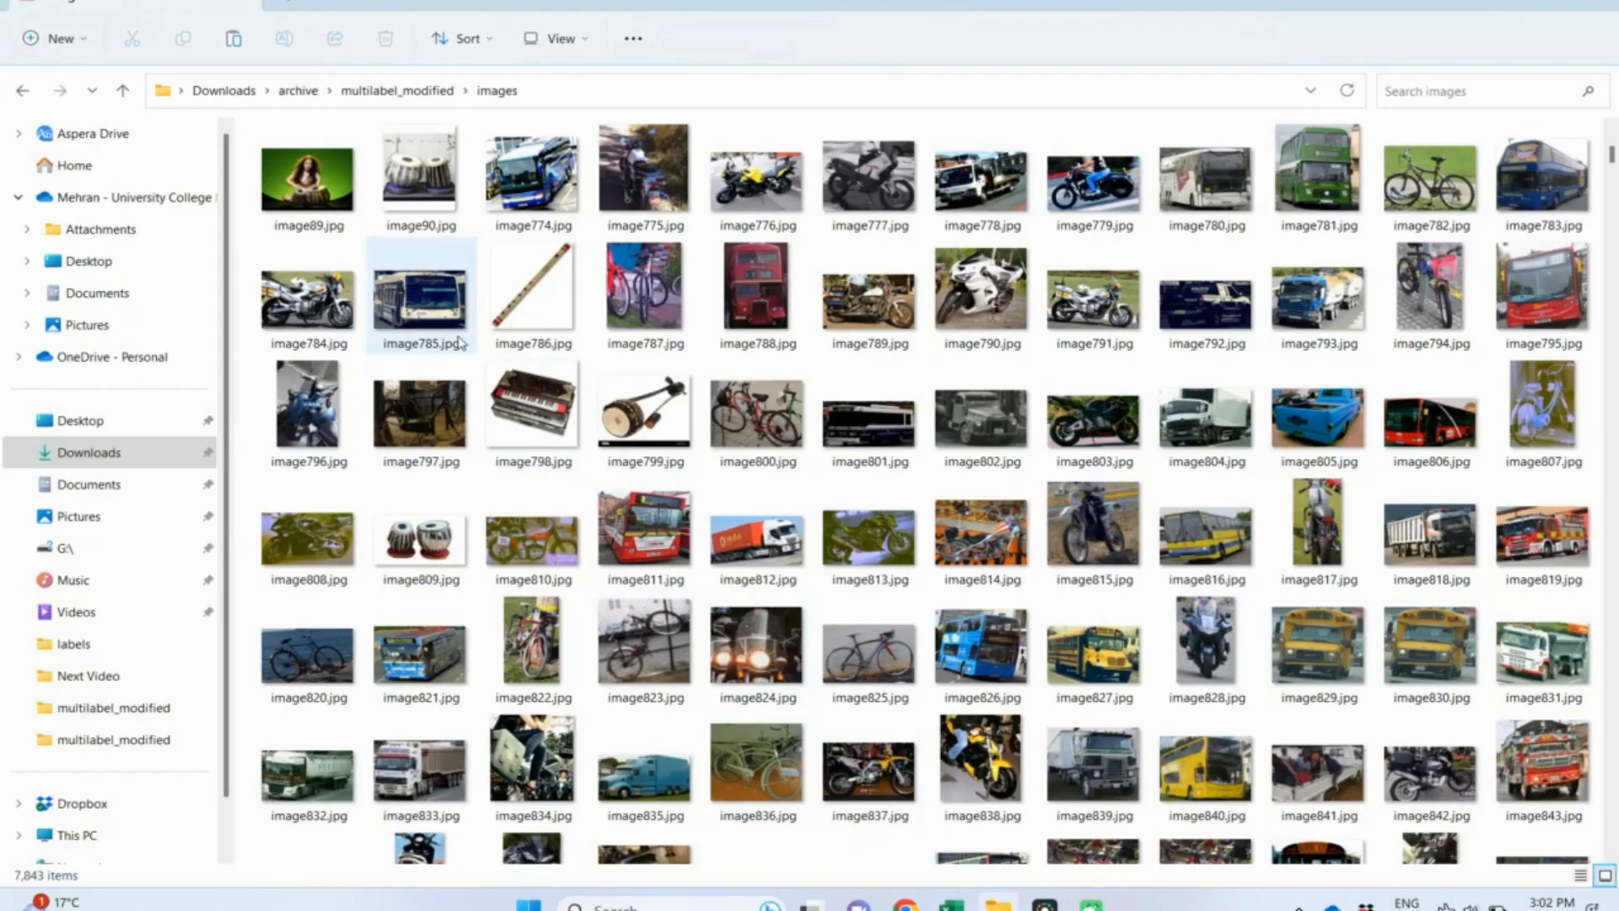
pyautogui.scroll(-3)
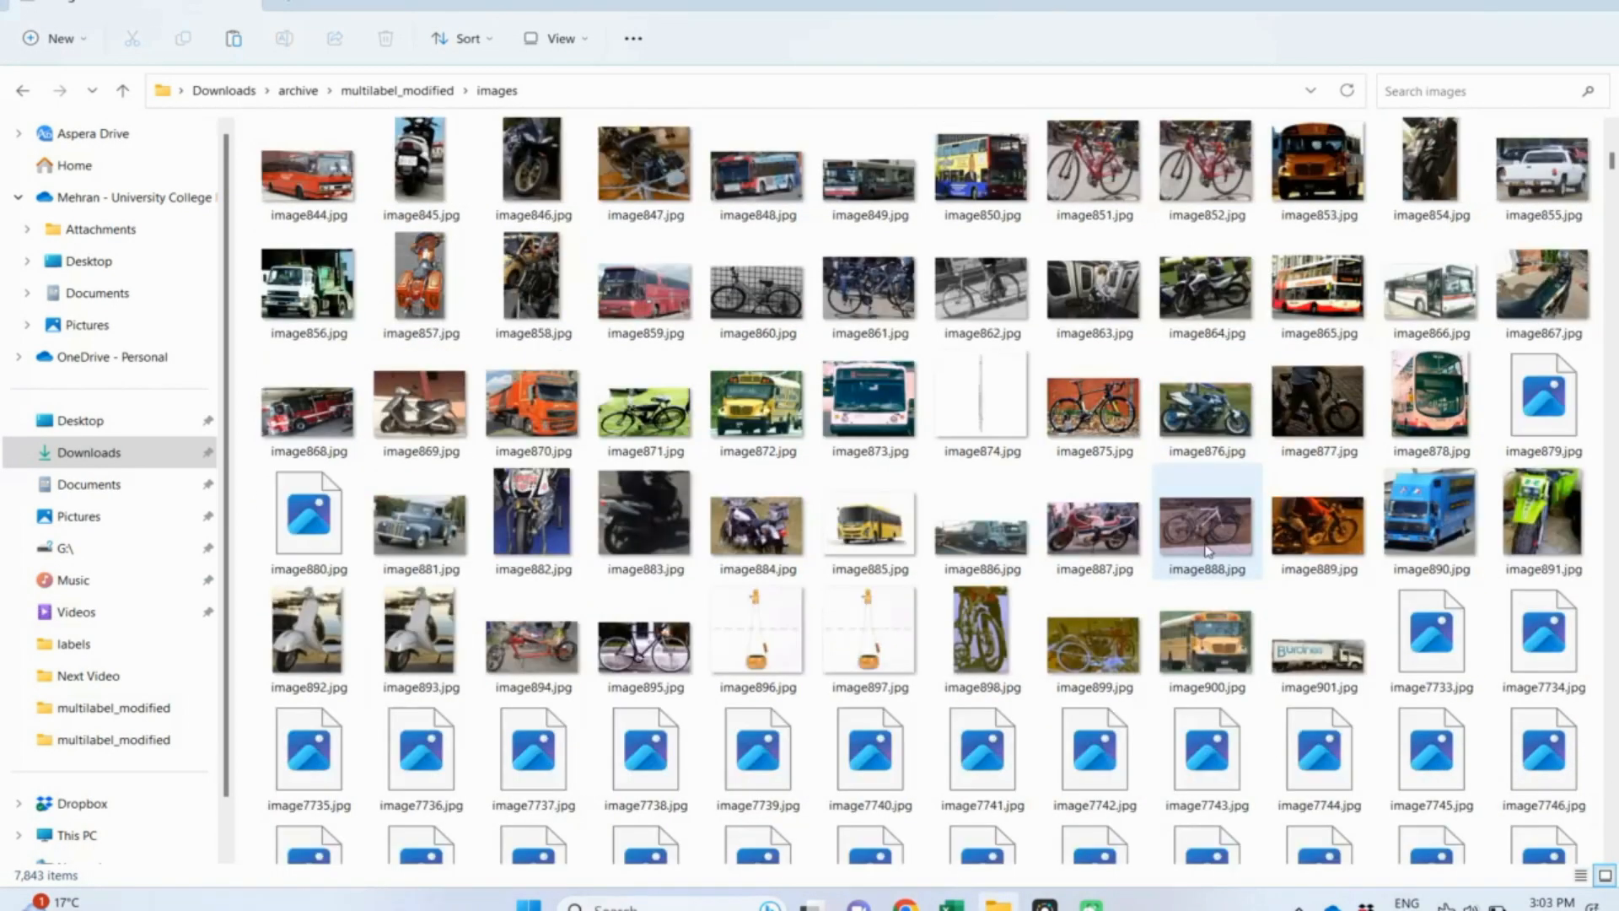
pyautogui.scroll(-3)
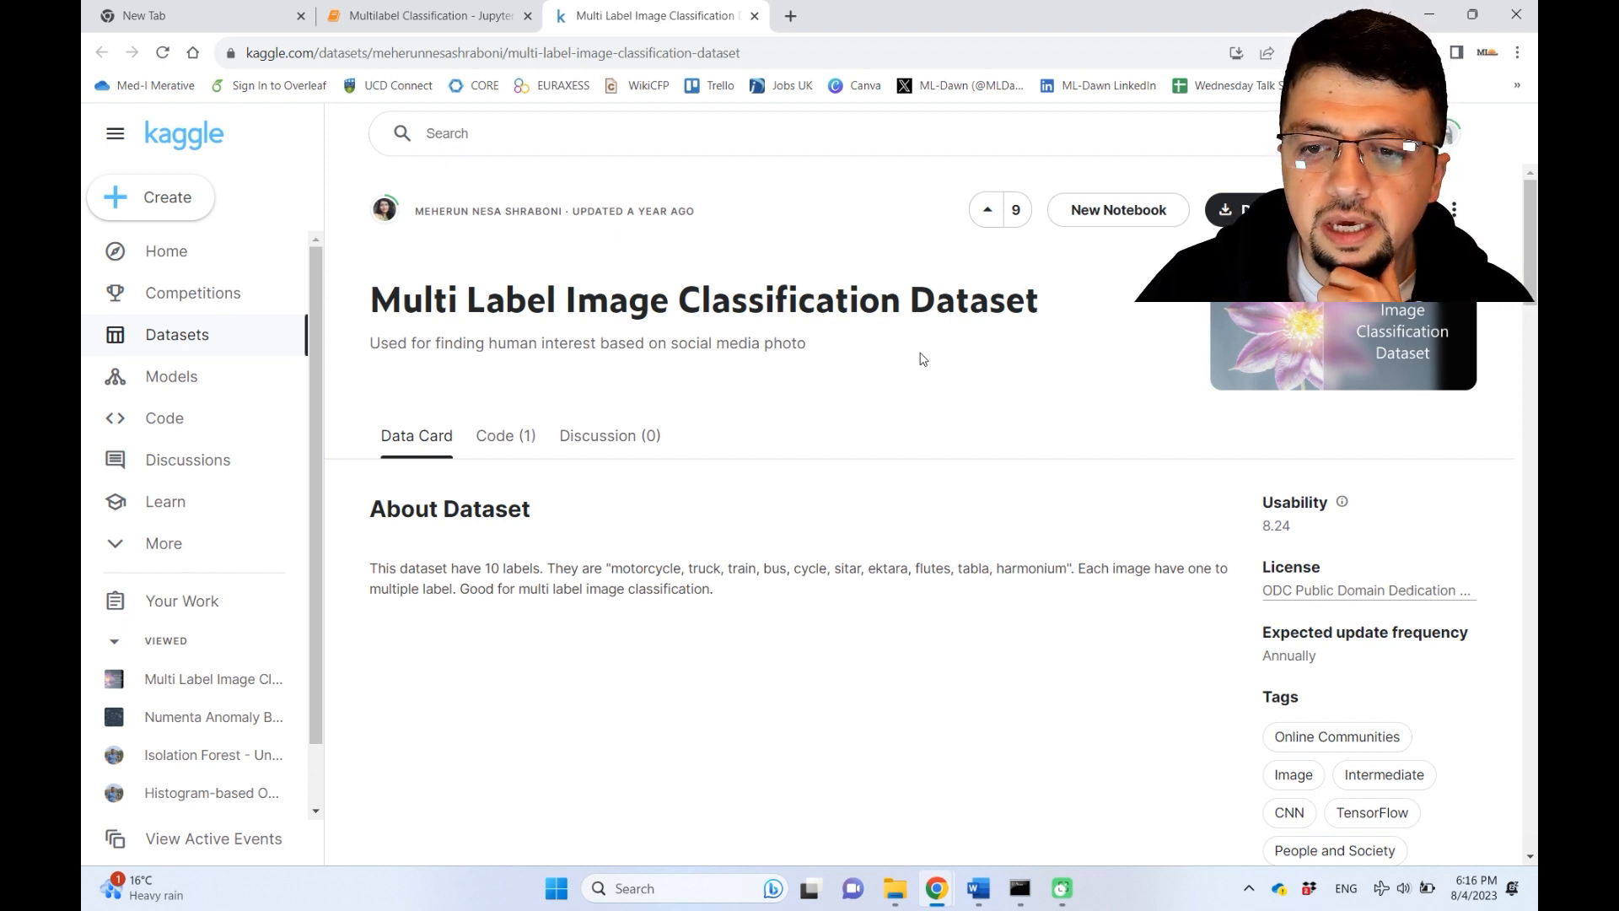
pyautogui.scroll(-3)
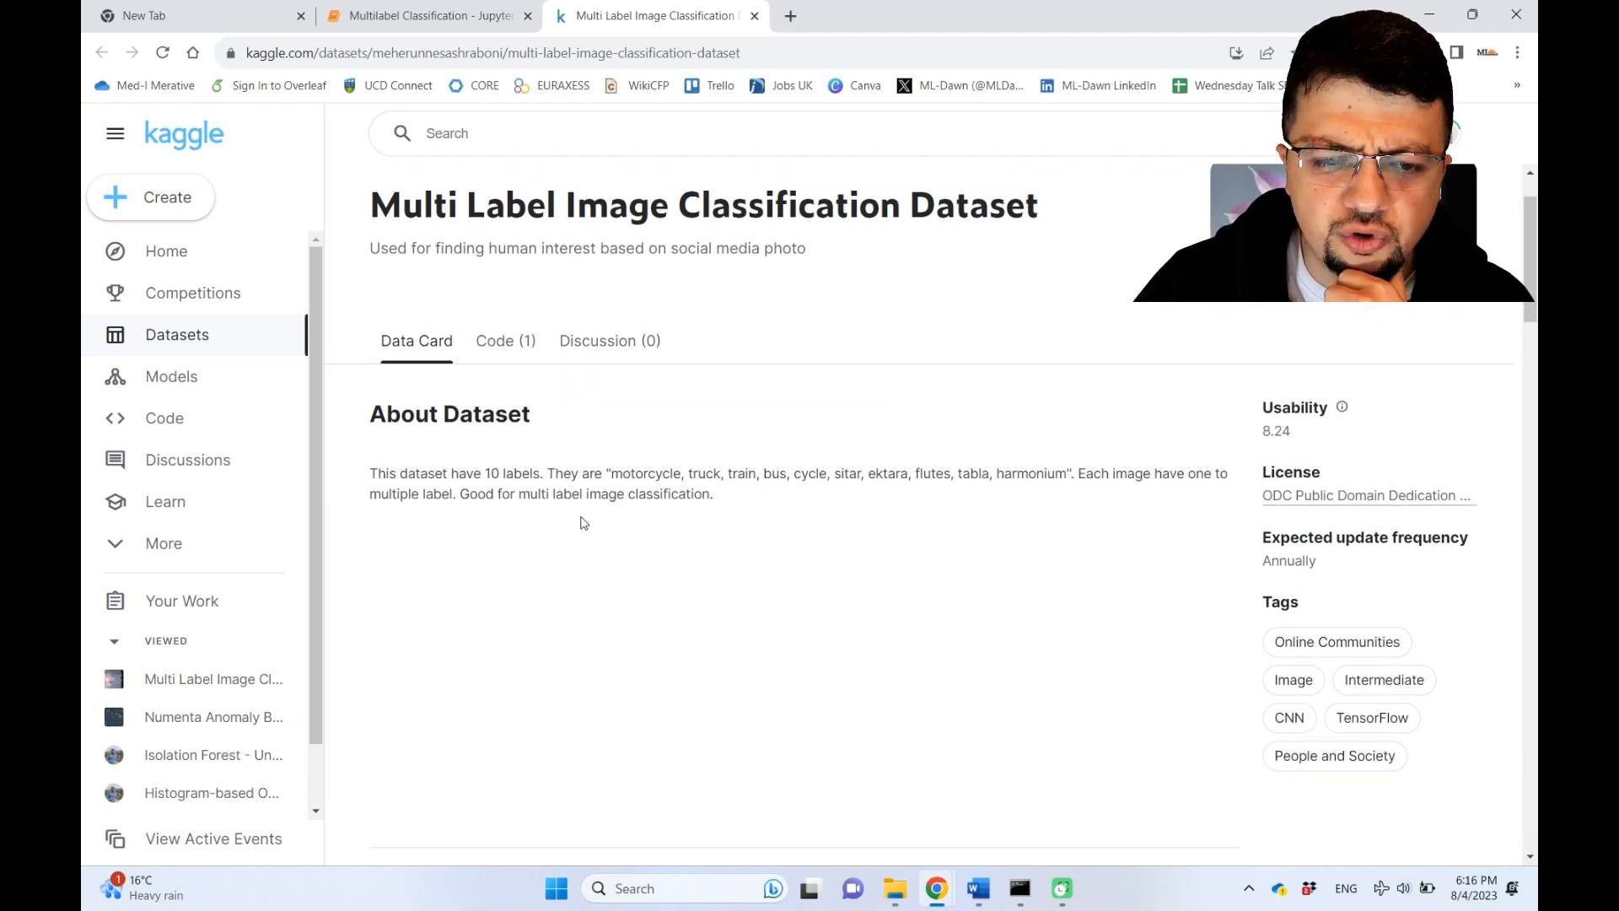
pyautogui.scroll(-3)
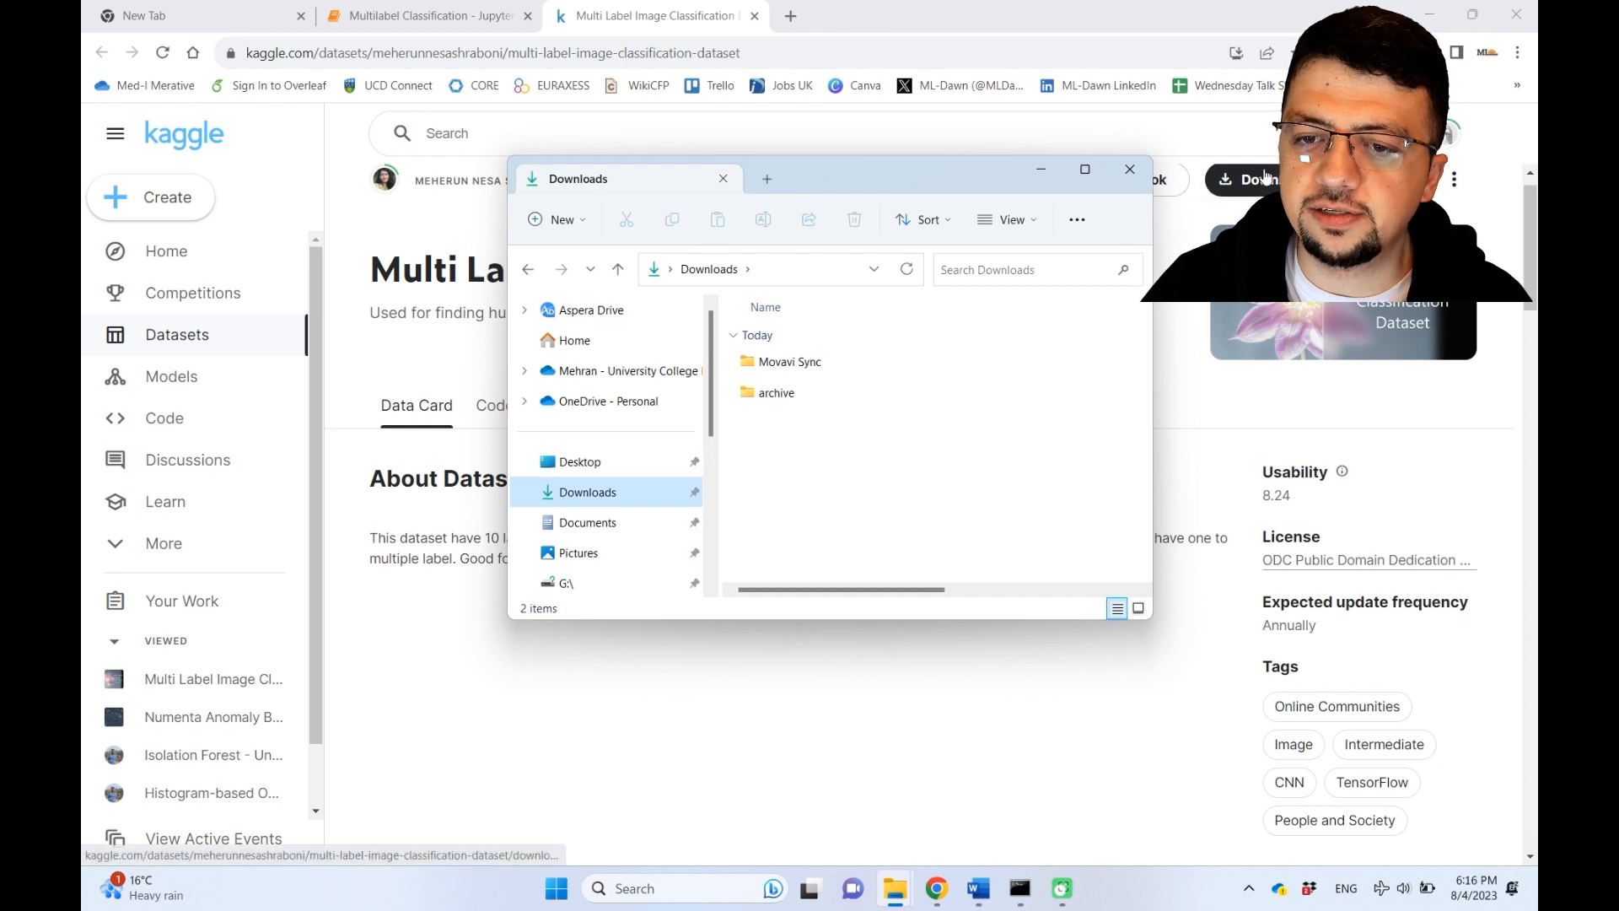
# - Navigate from Downloads into archive and then the multilabel_modified folder
pyautogui.click(776, 393)
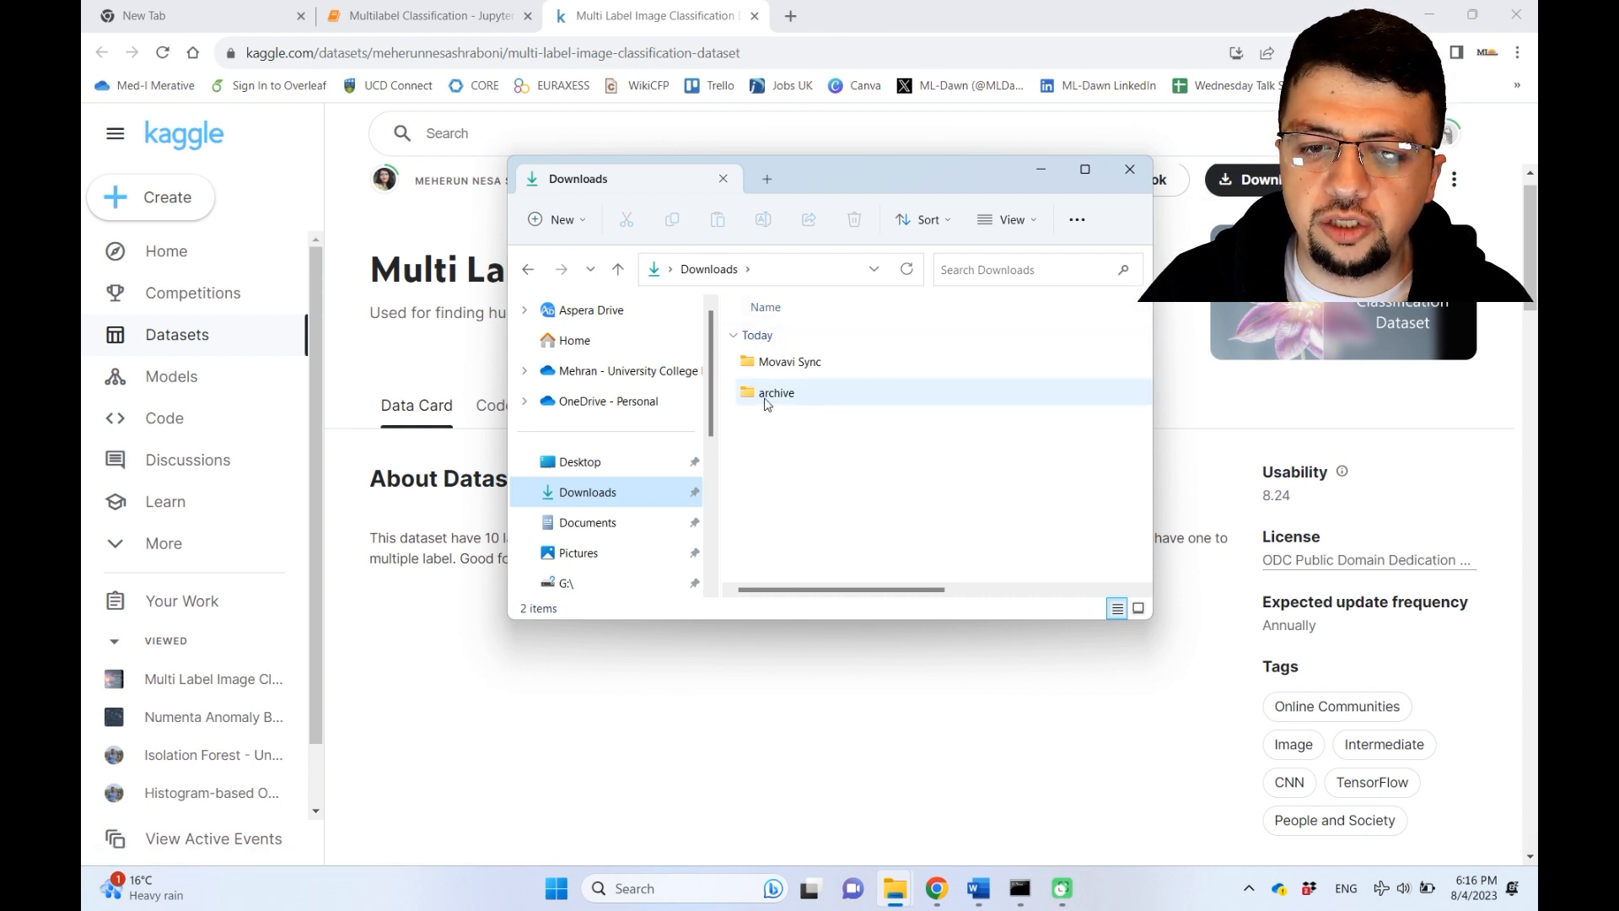
pyautogui.doubleClick(775, 392)
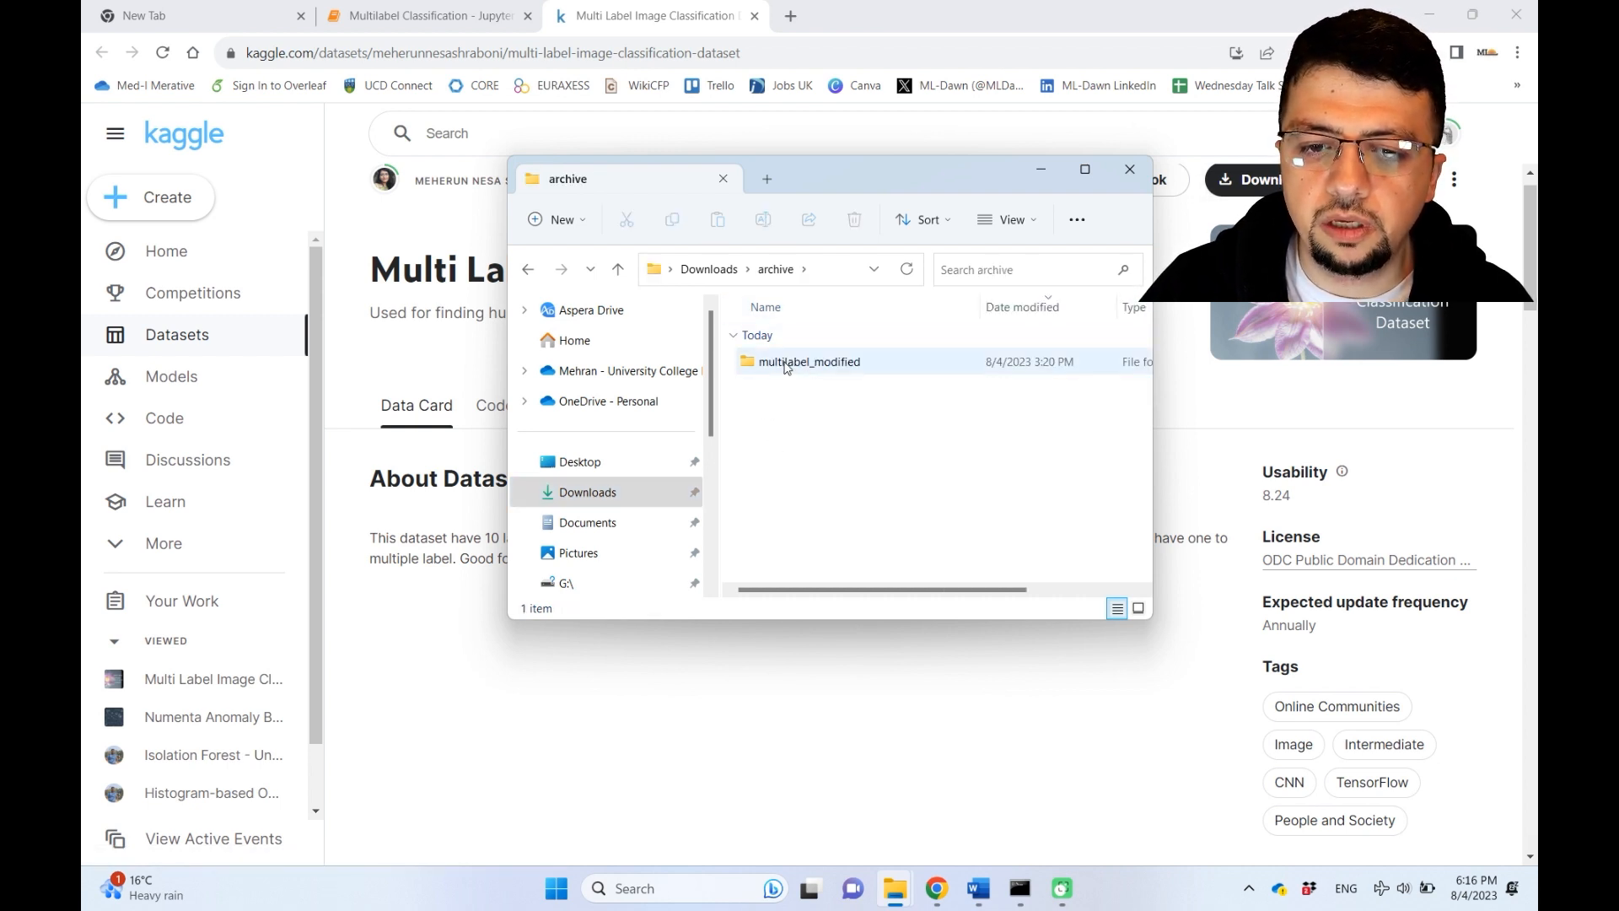
pyautogui.doubleClick(809, 361)
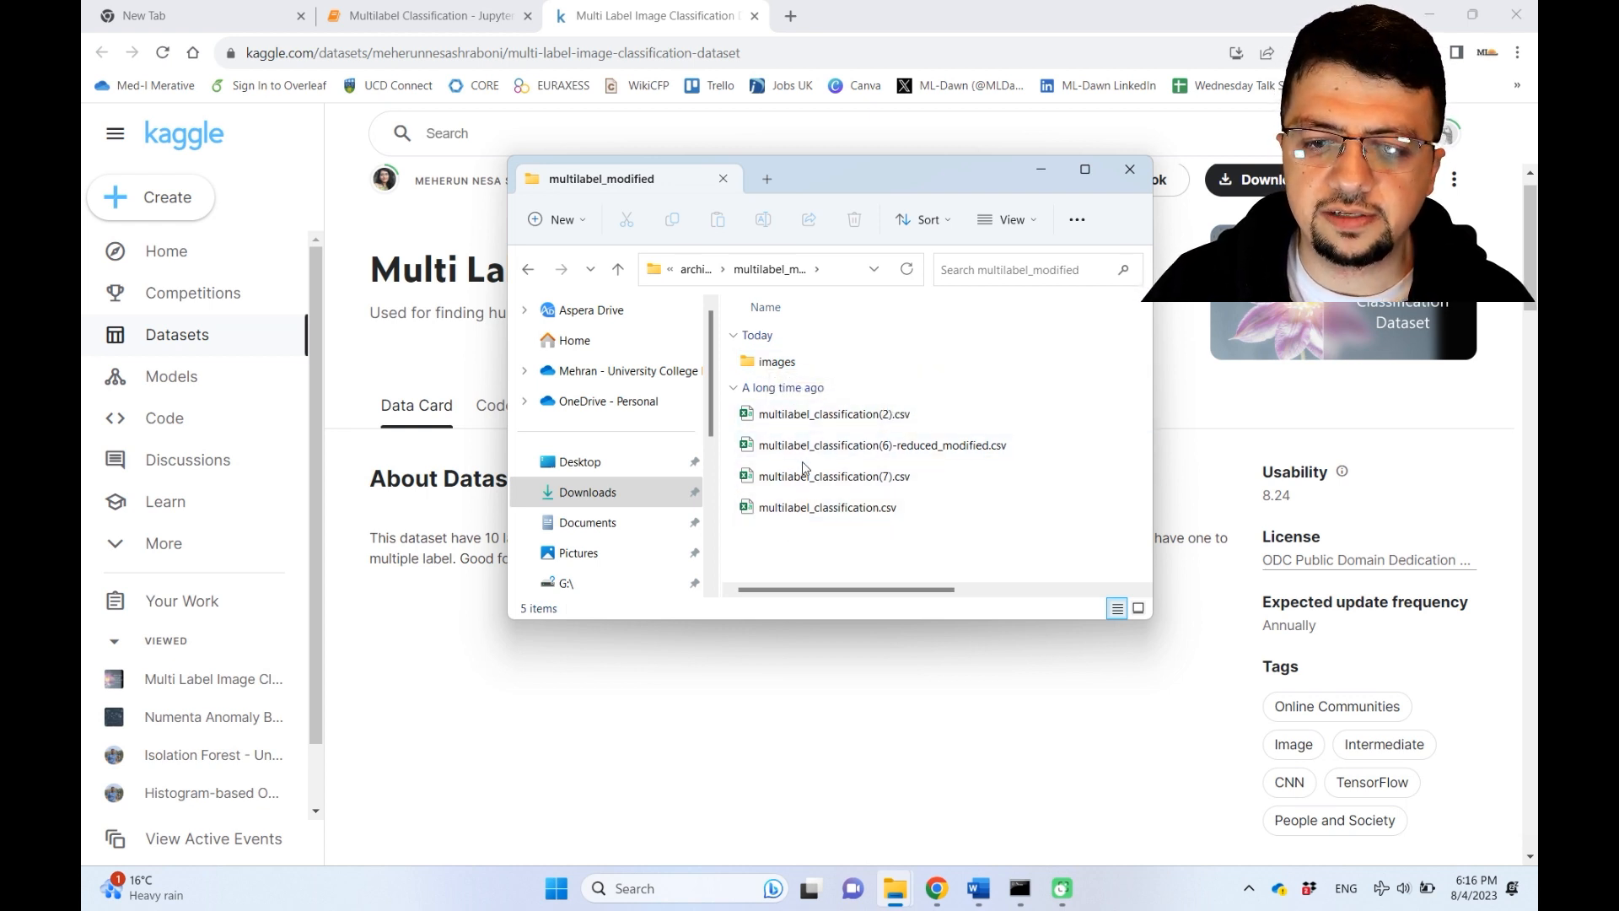
# - Open multilabel_classification(2).csv from the folder into Excel
pyautogui.click(833, 415)
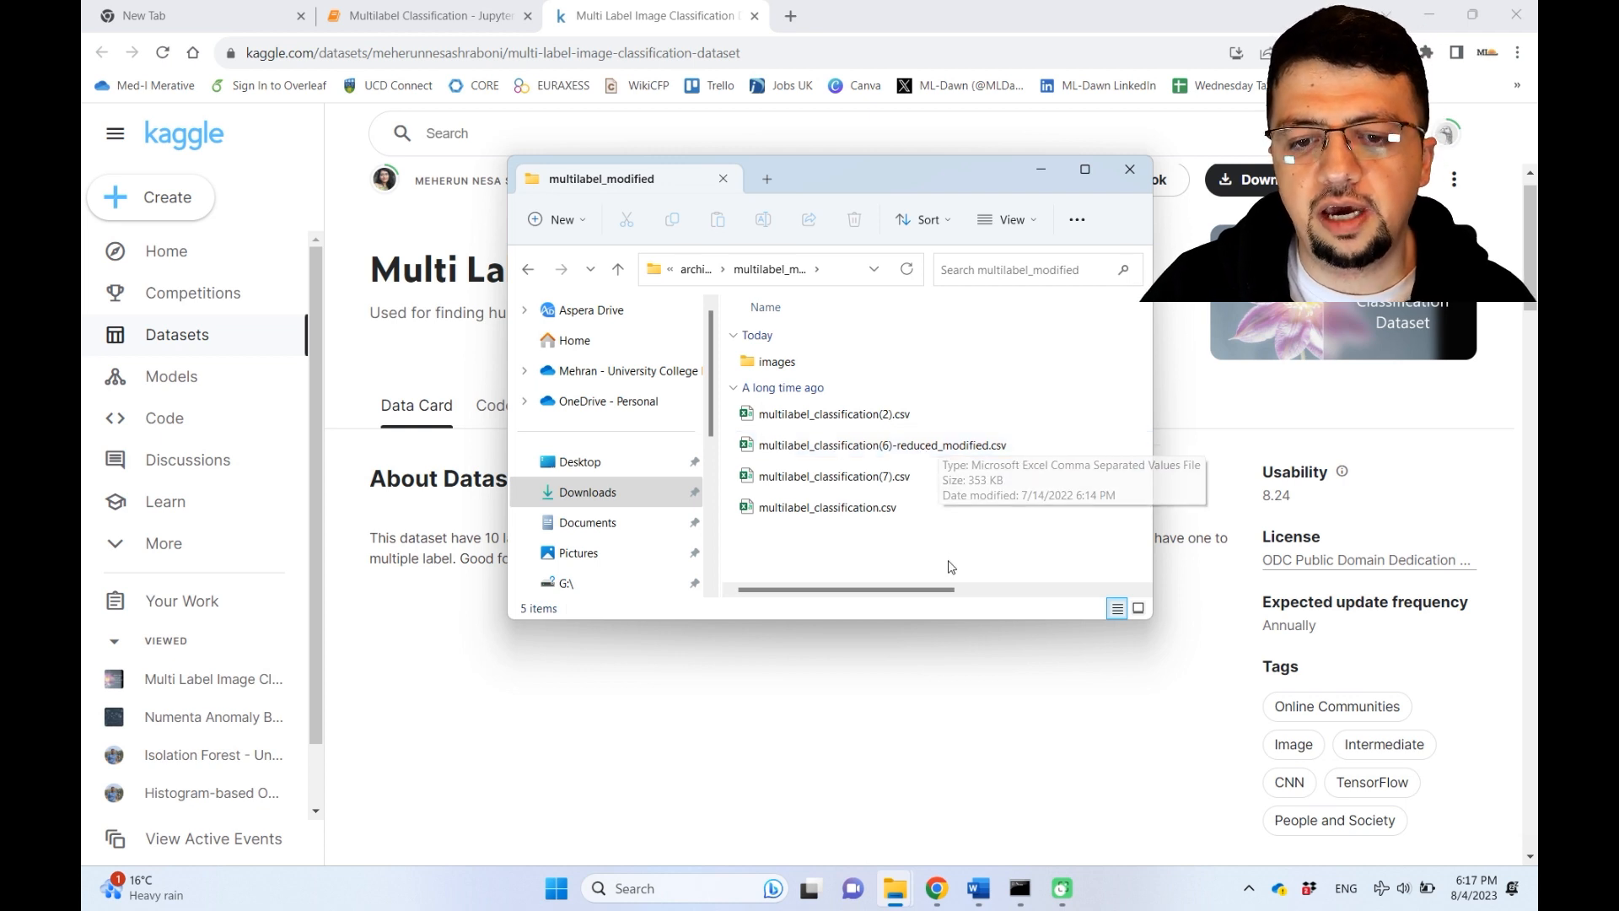
pyautogui.moveTo(846, 432)
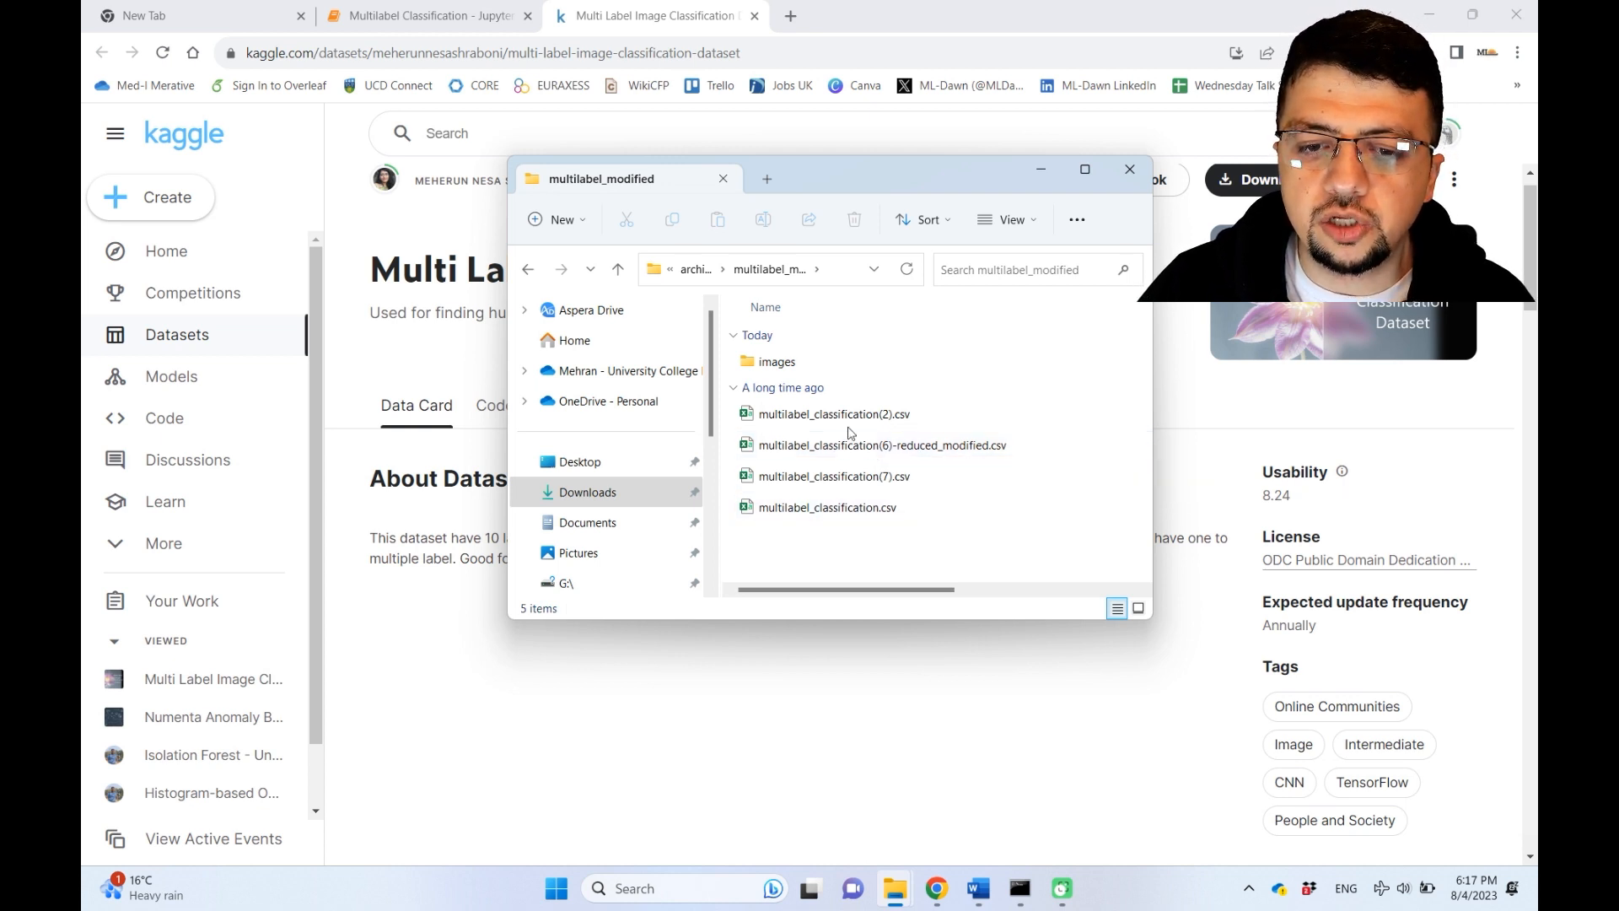
pyautogui.doubleClick(831, 414)
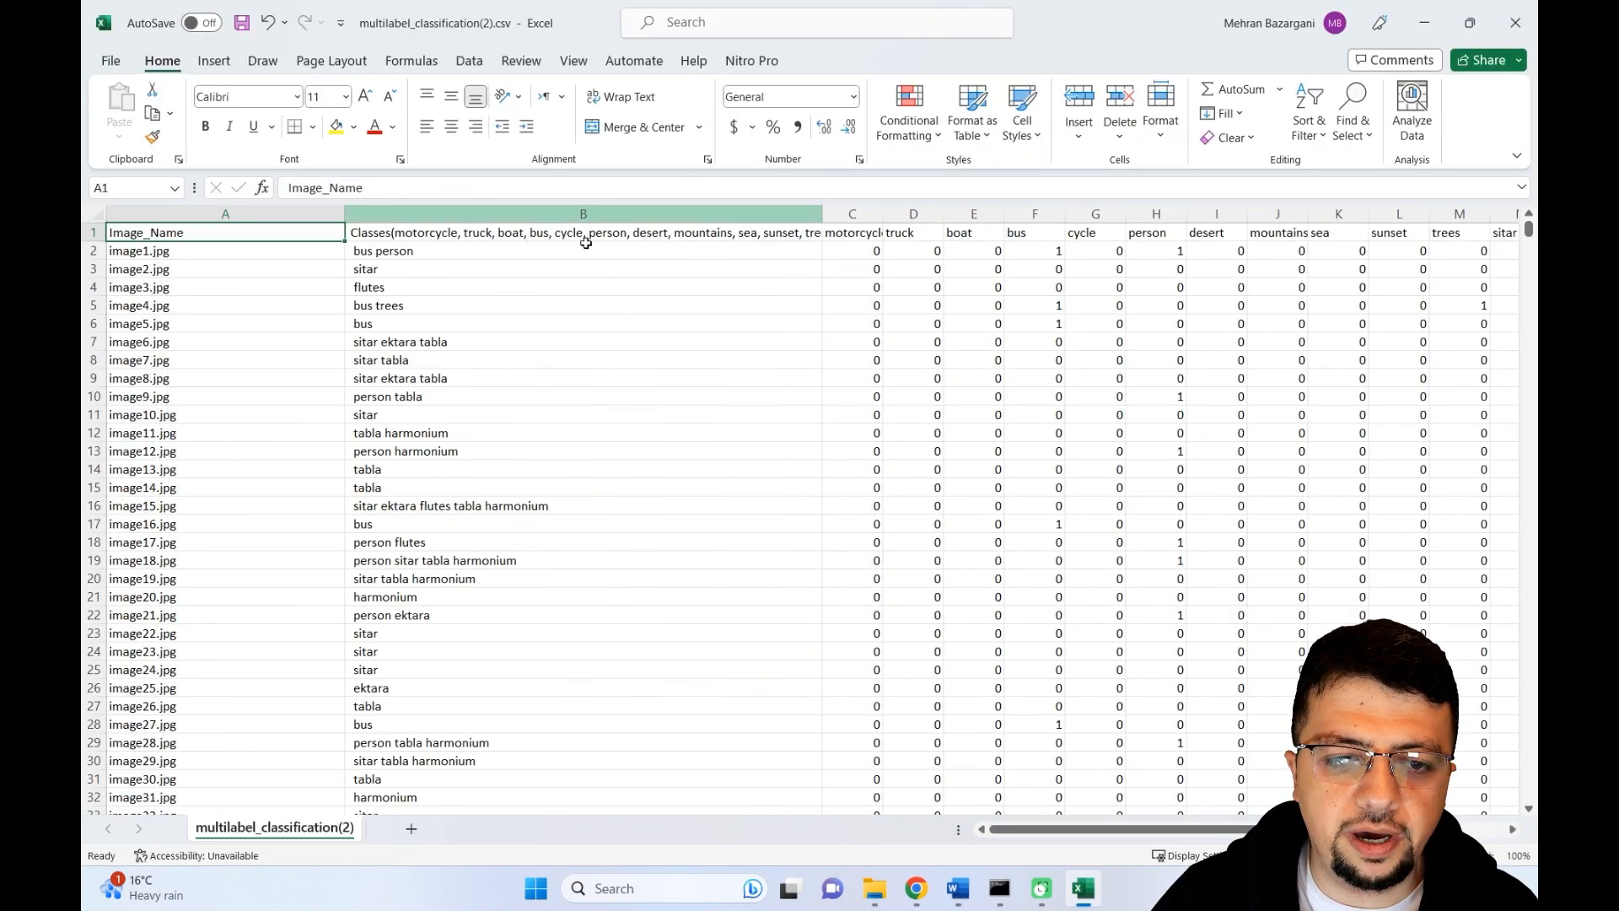
# - Check image1.jpg in the CSV, view it from the images folder, and return to Excel
pyautogui.click(224, 249)
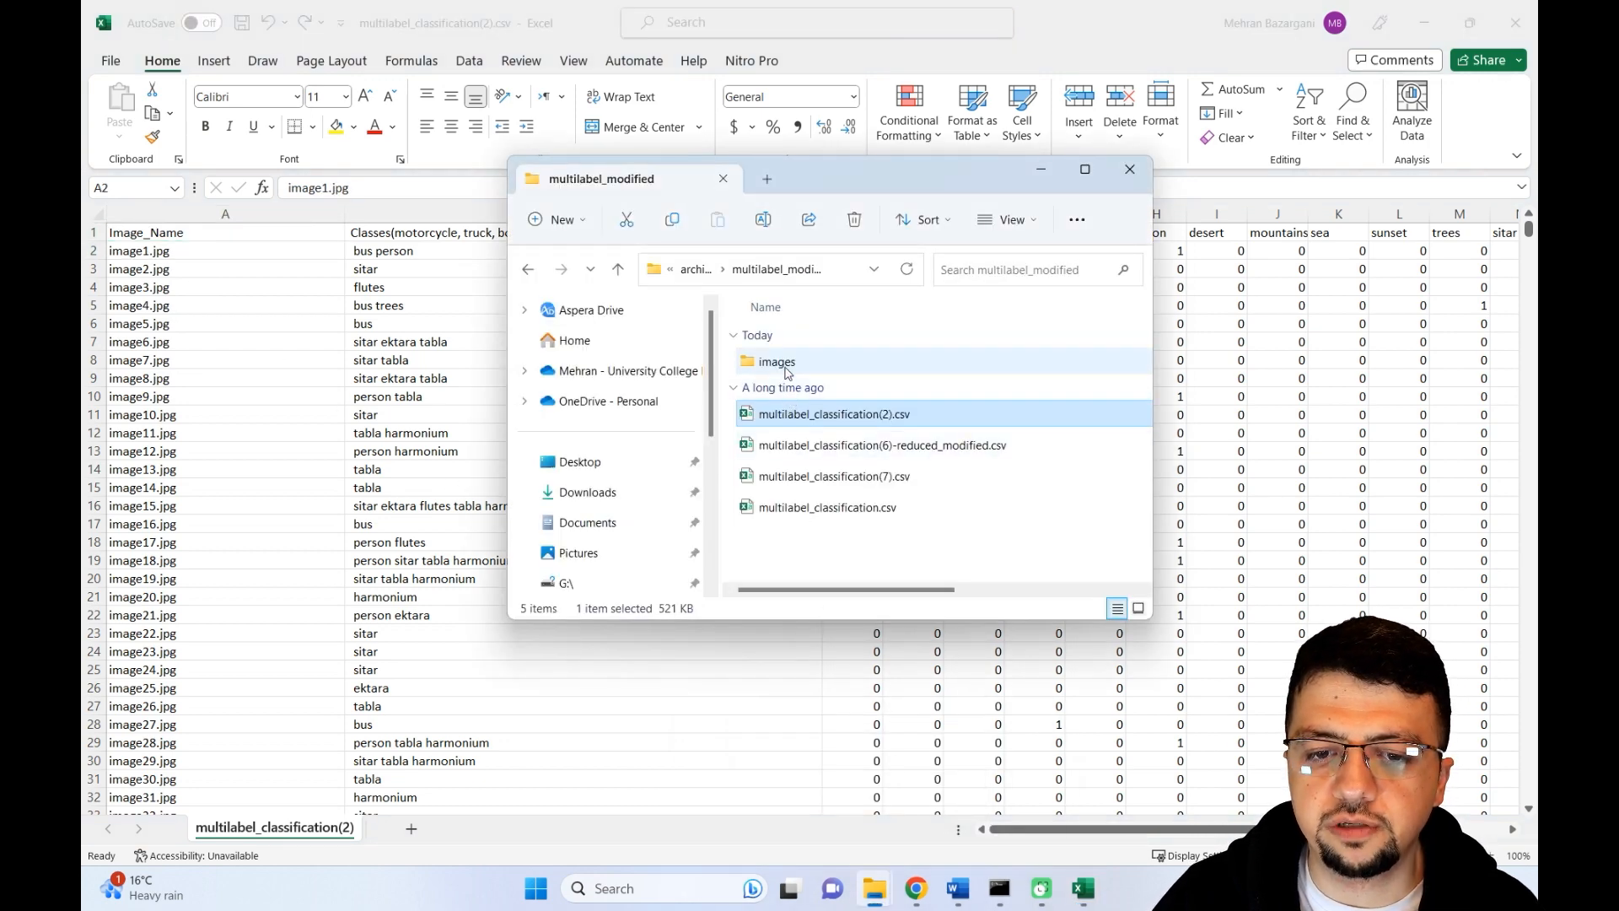
pyautogui.doubleClick(776, 361)
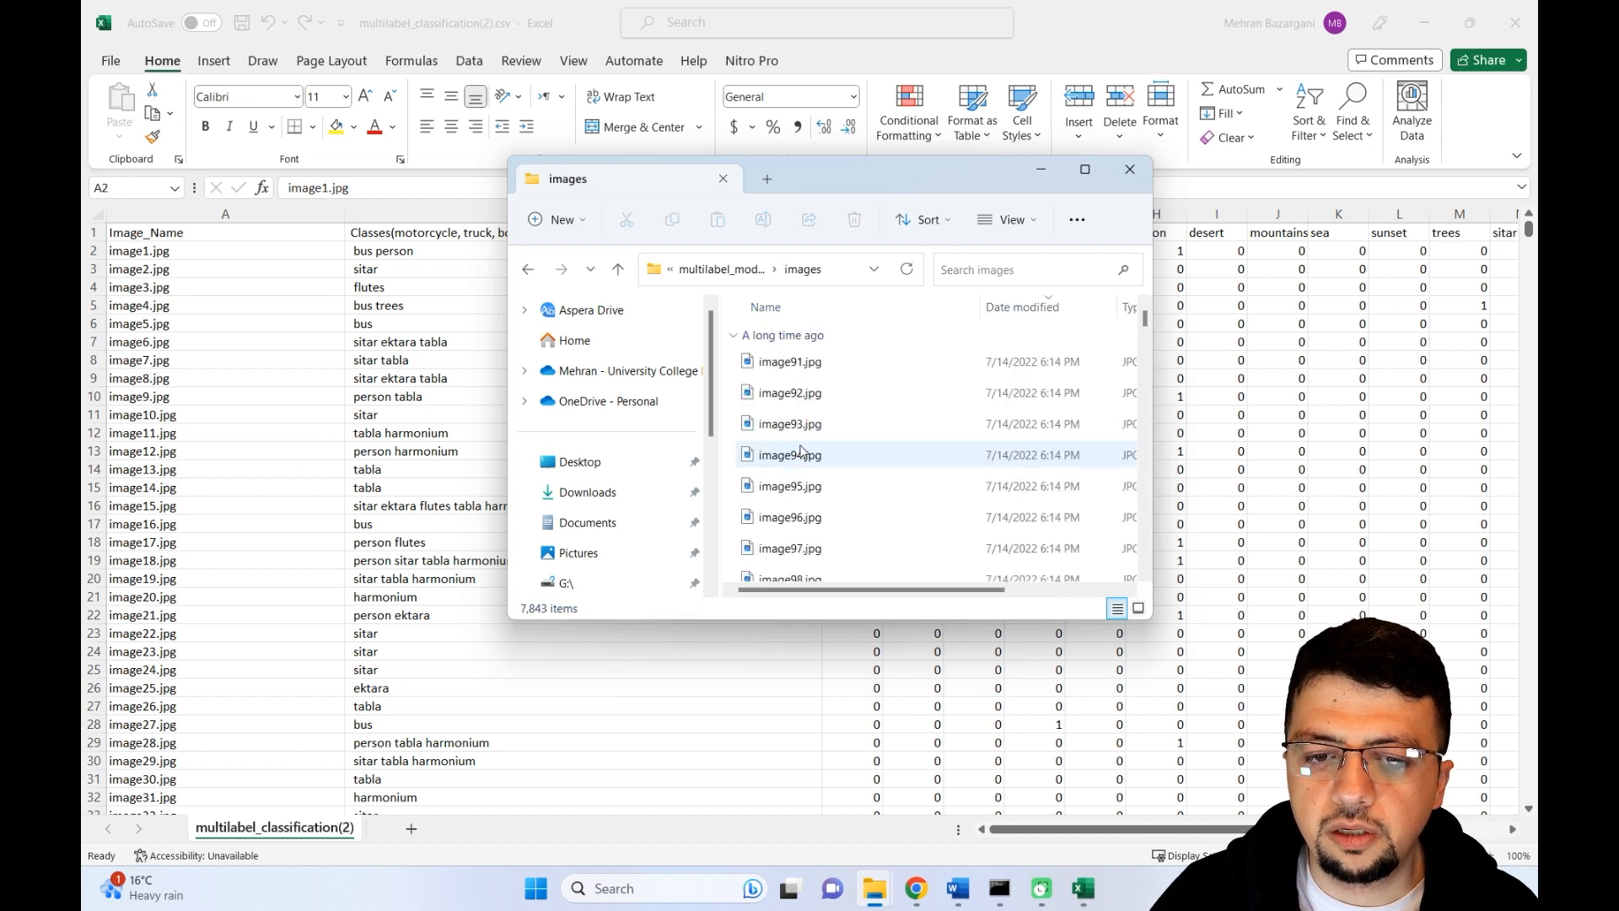
pyautogui.moveTo(815, 462)
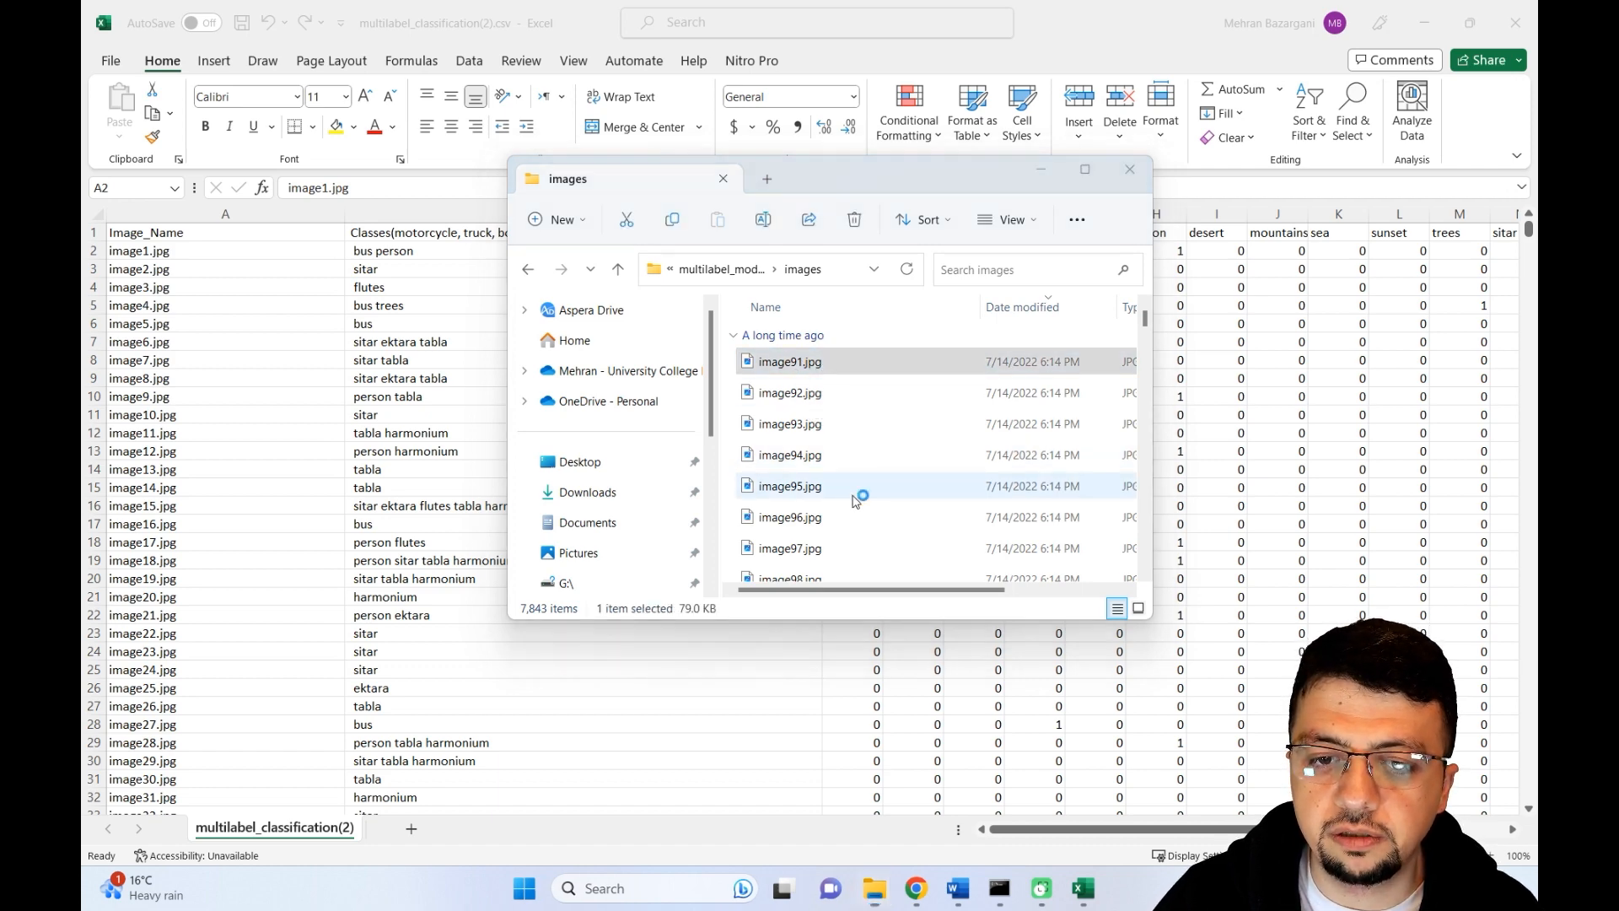
pyautogui.doubleClick(789, 361)
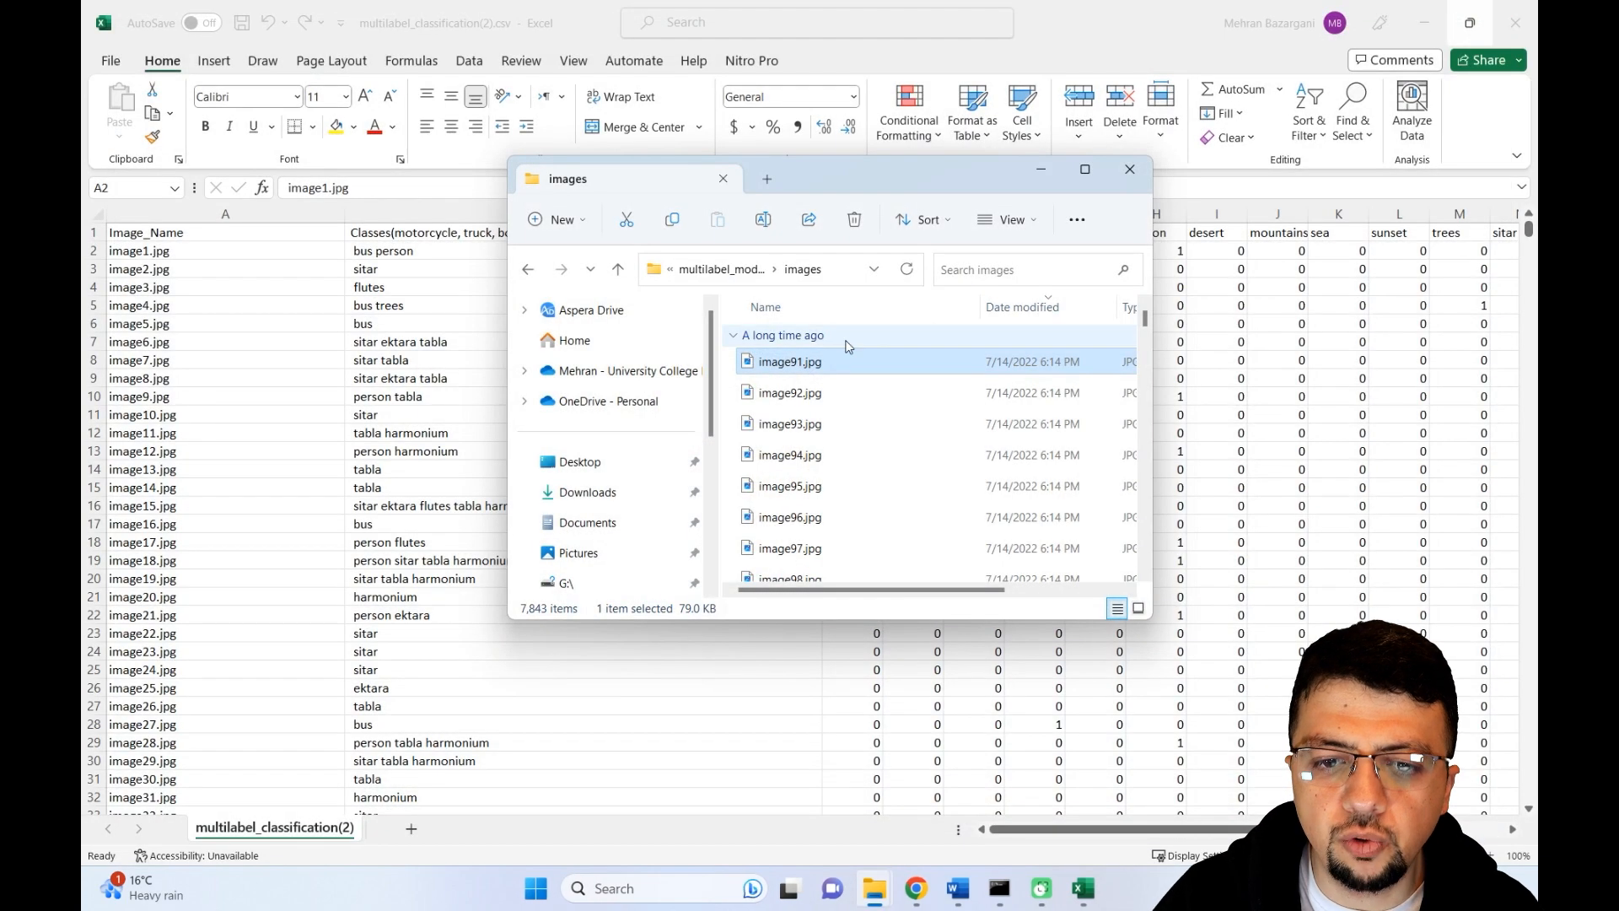
pyautogui.click(1128, 168)
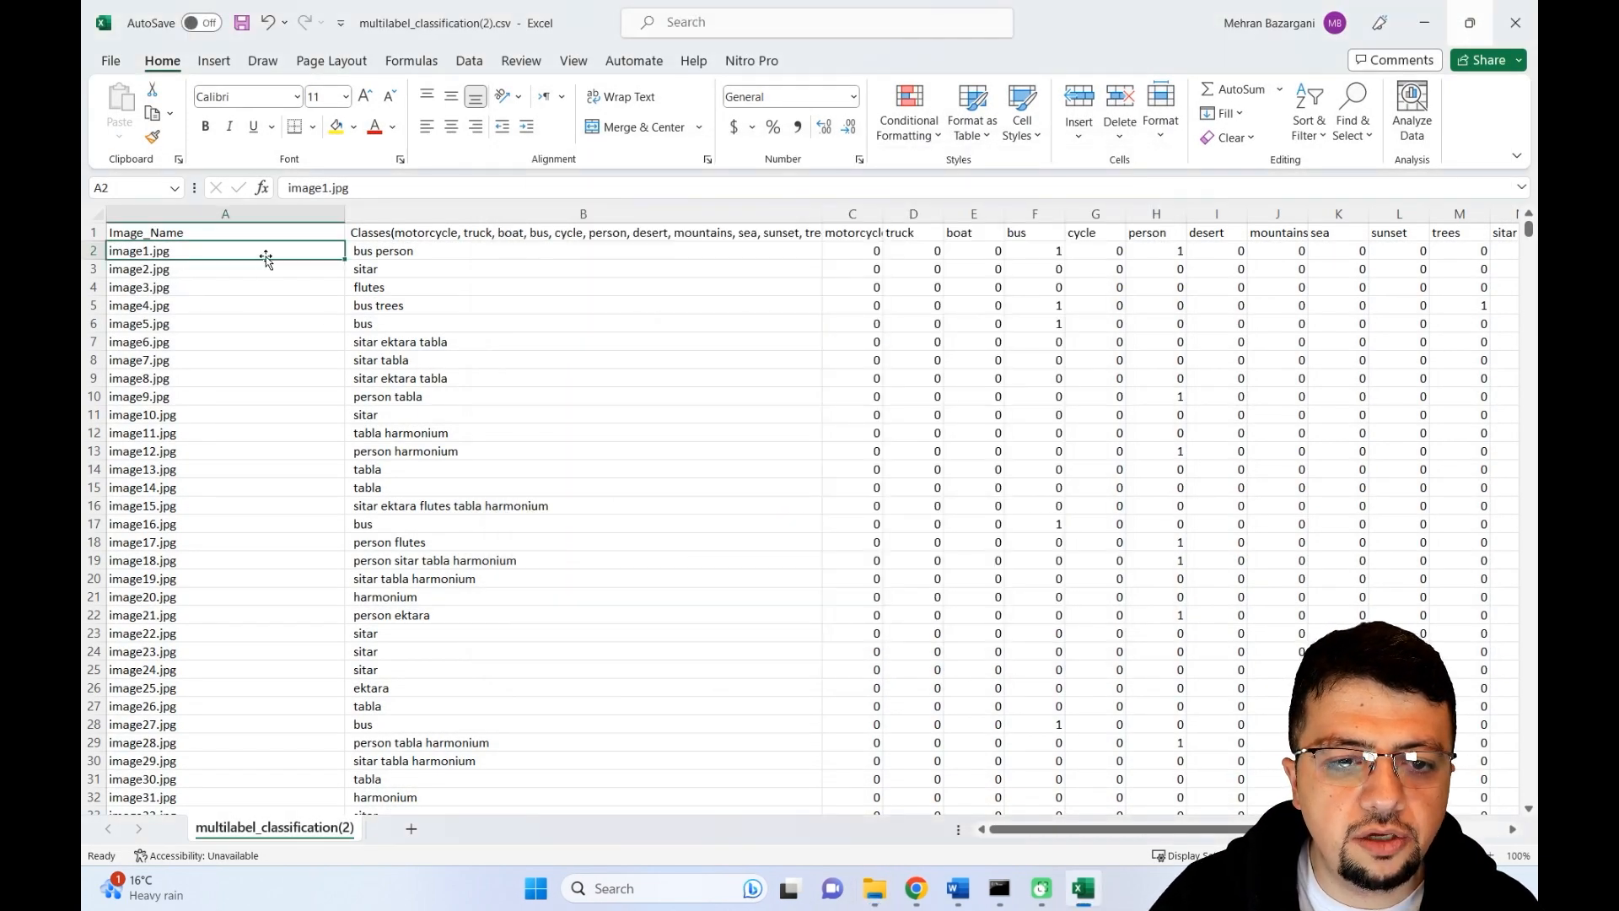
pyautogui.click(581, 249)
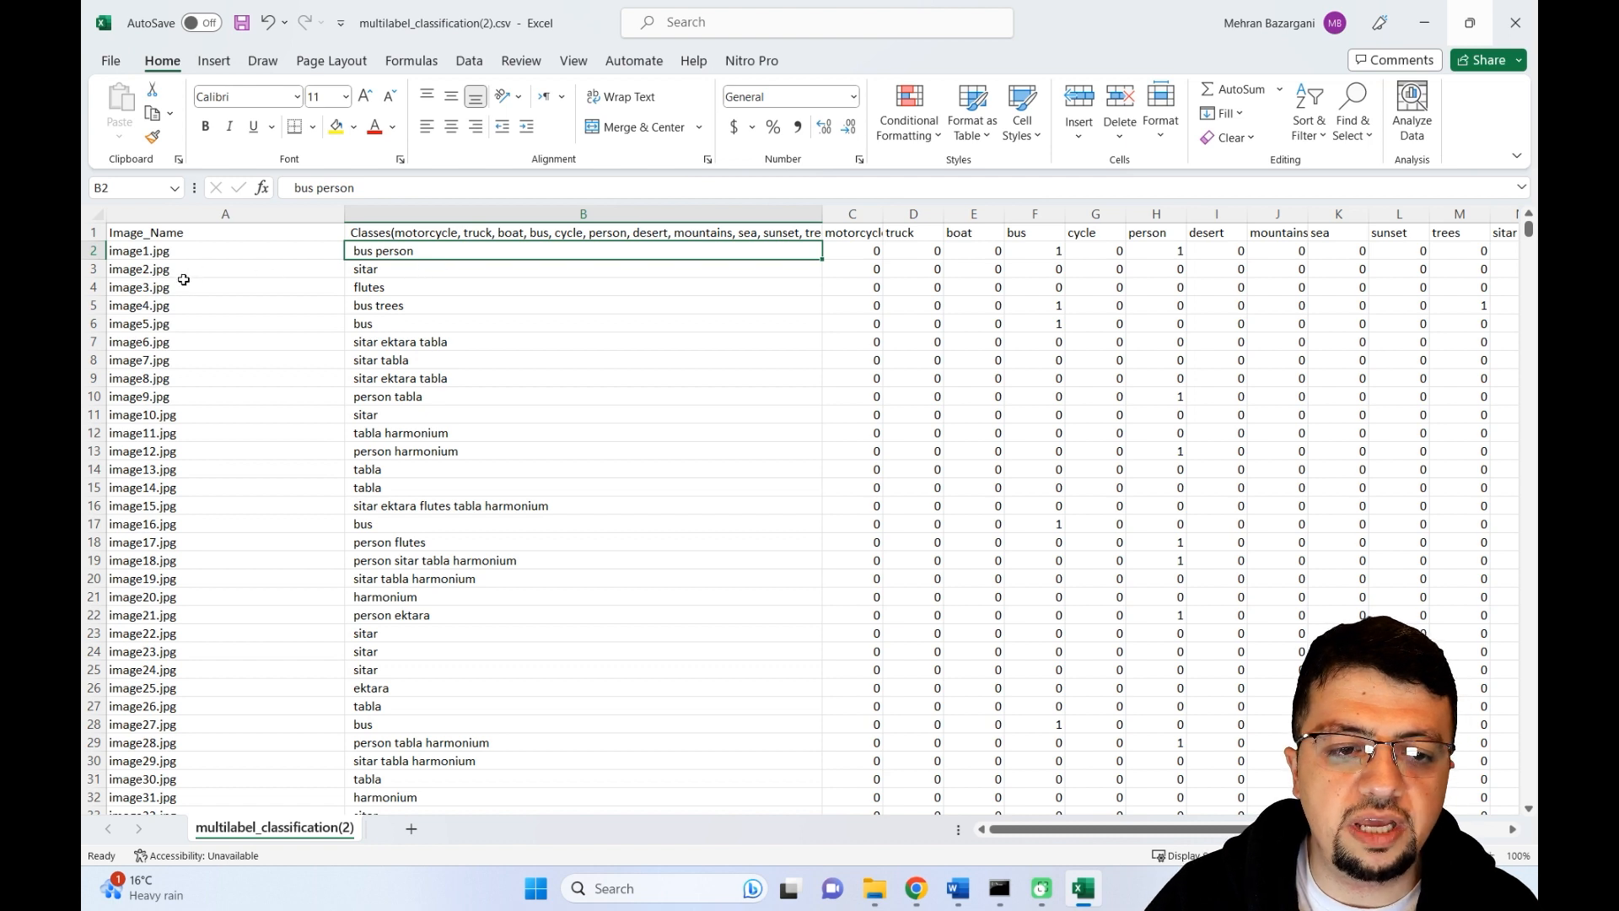
pyautogui.click(582, 270)
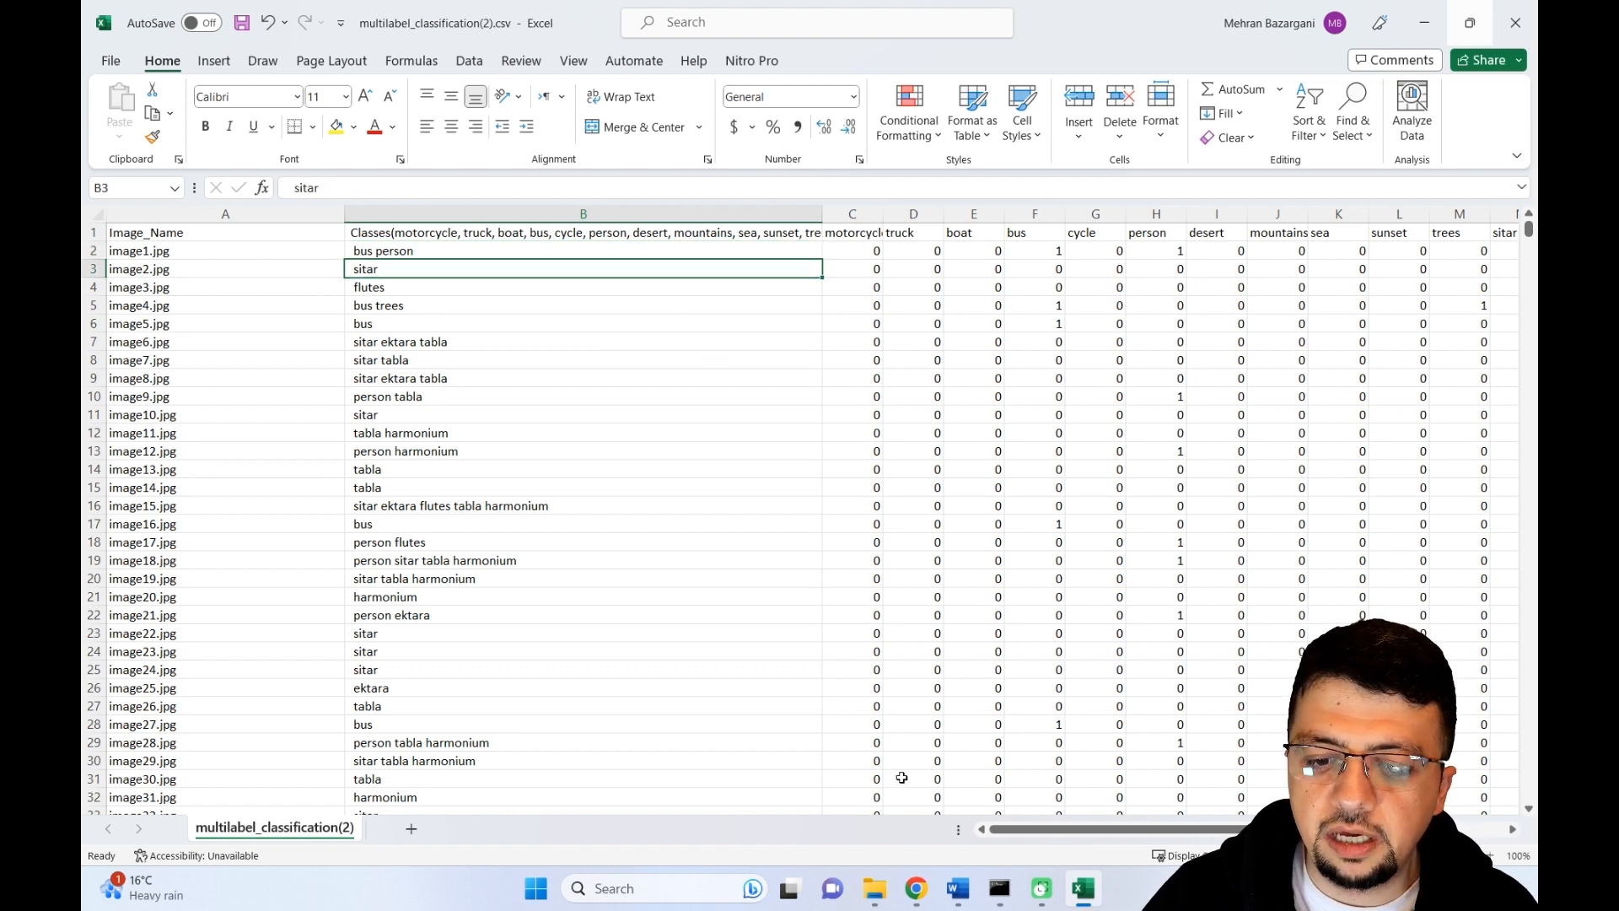
pyautogui.hscroll(3)
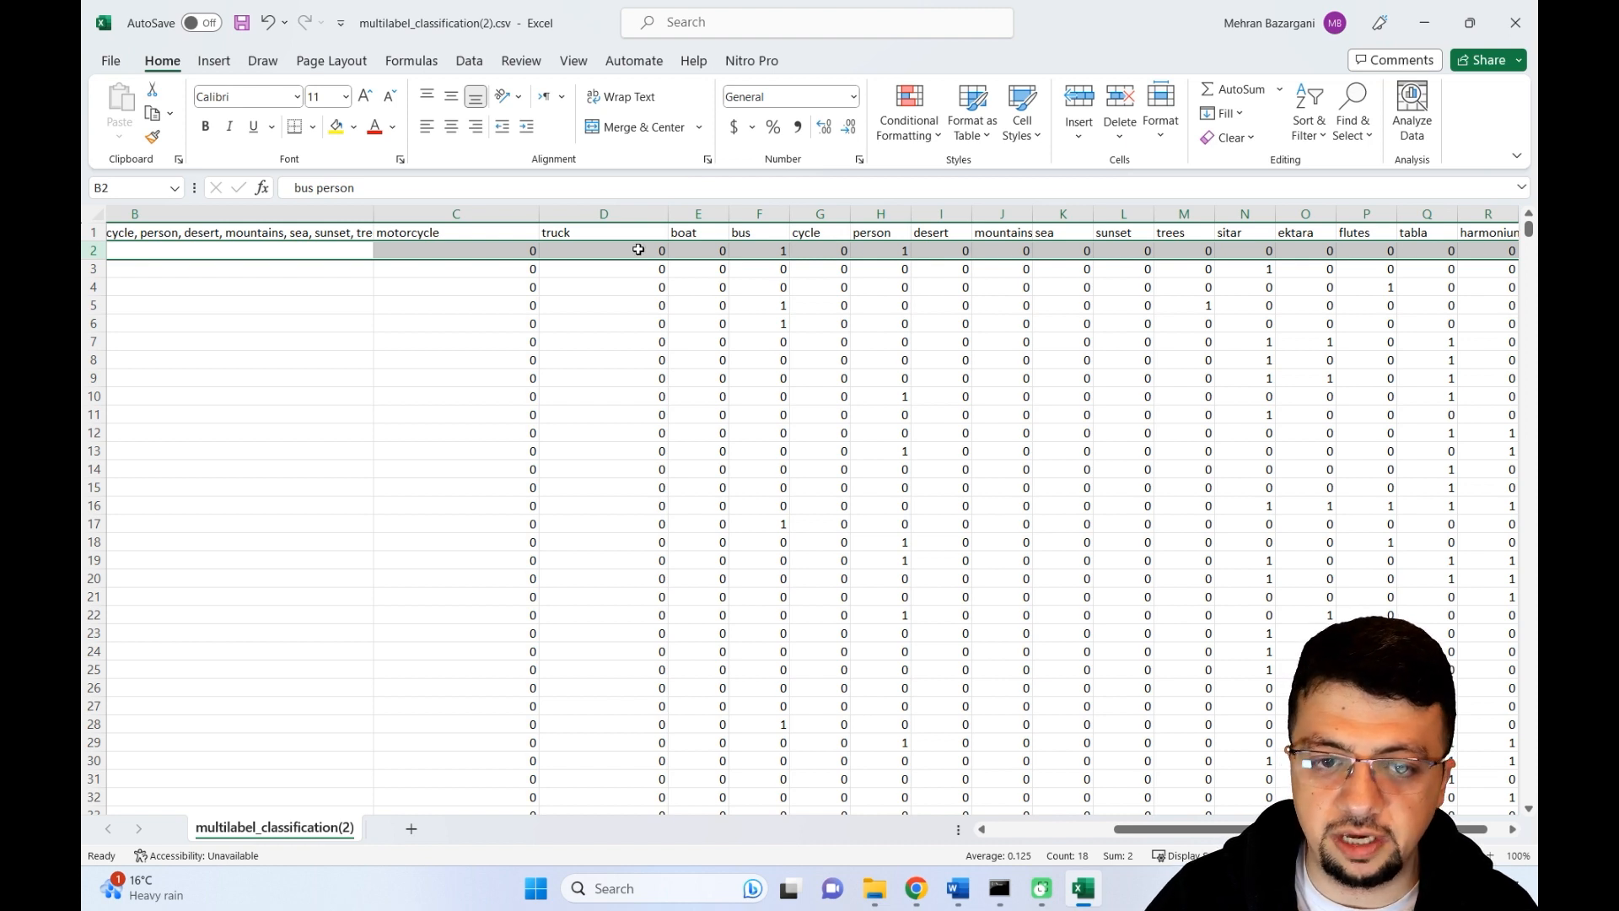
pyautogui.moveTo(624, 255)
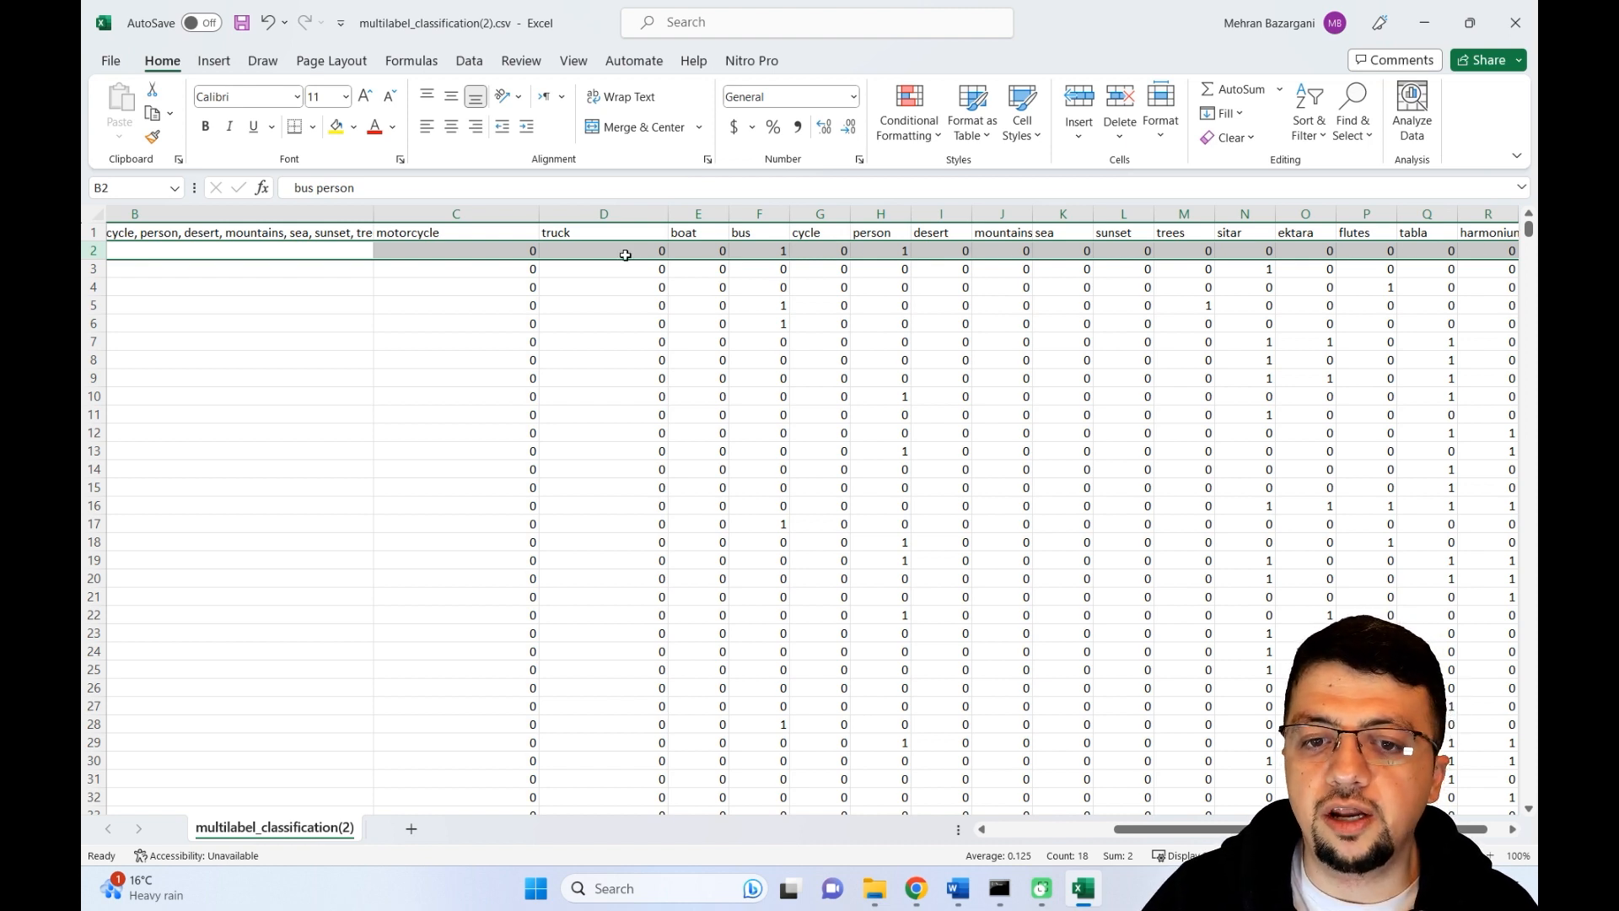
pyautogui.moveTo(422, 253)
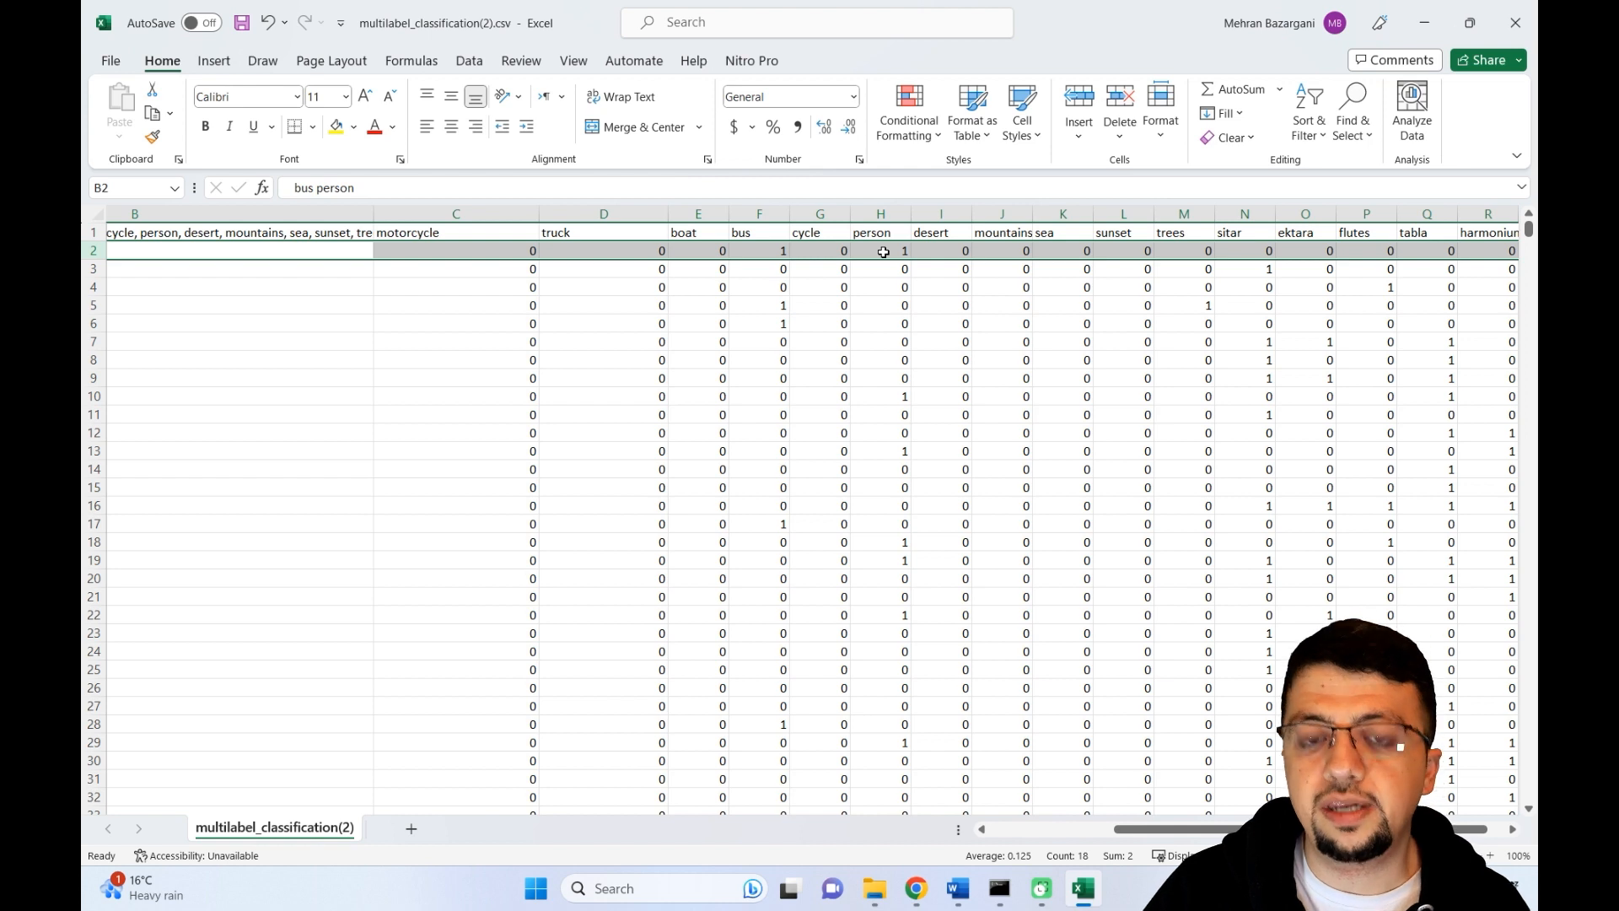
# - Confirm image1's person and bus flags are 1, then close the (2) workbook
pyautogui.click(880, 252)
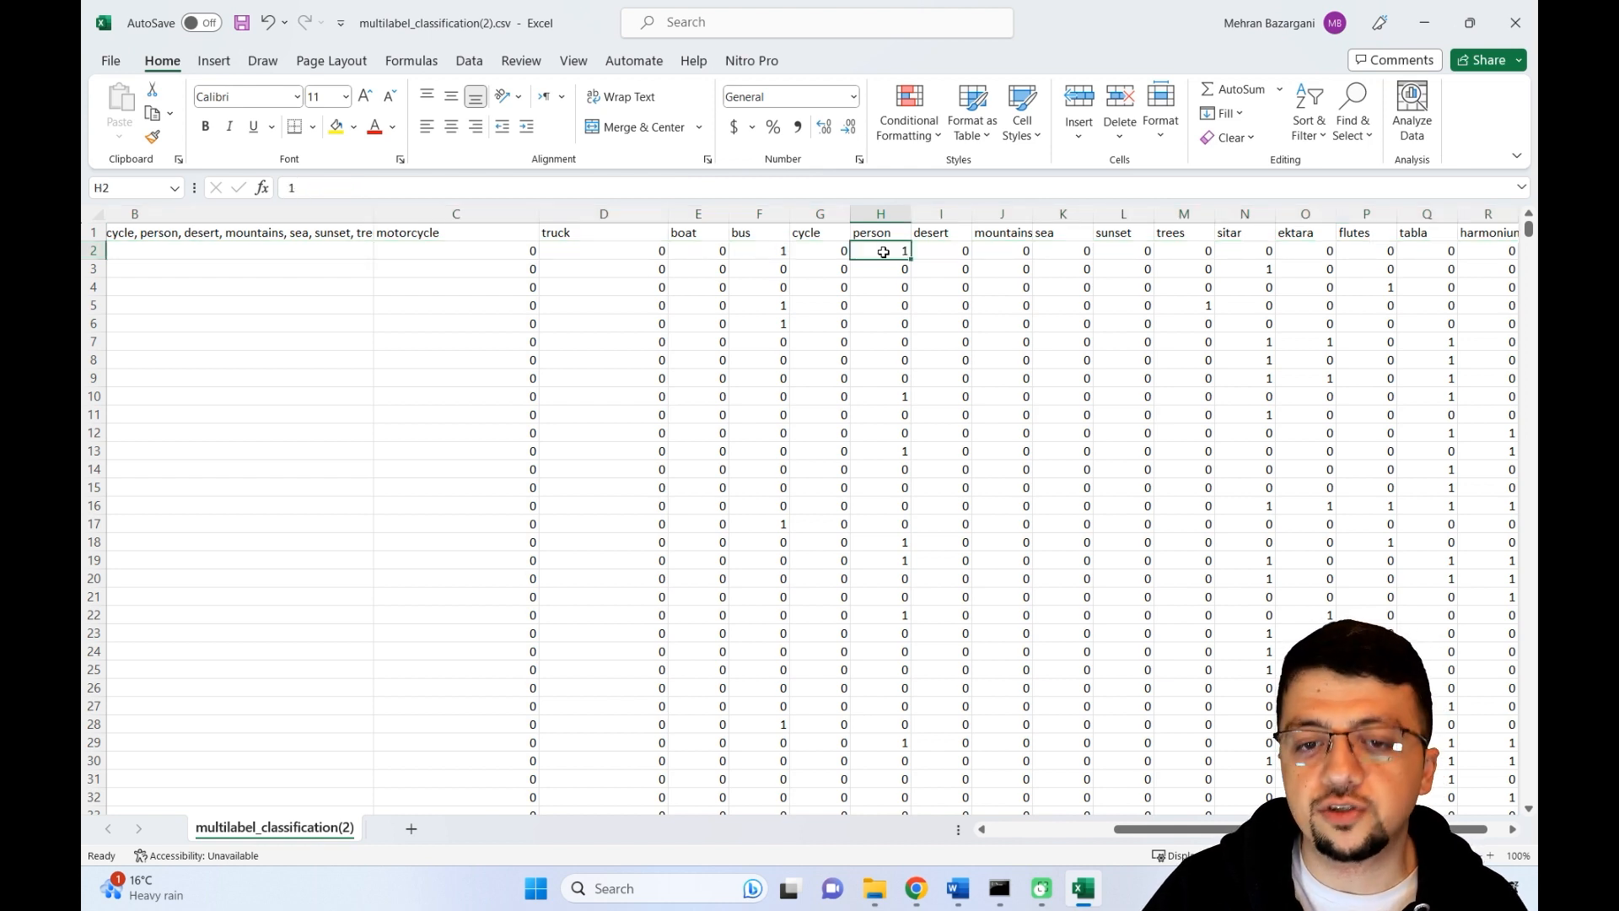
pyautogui.click(758, 251)
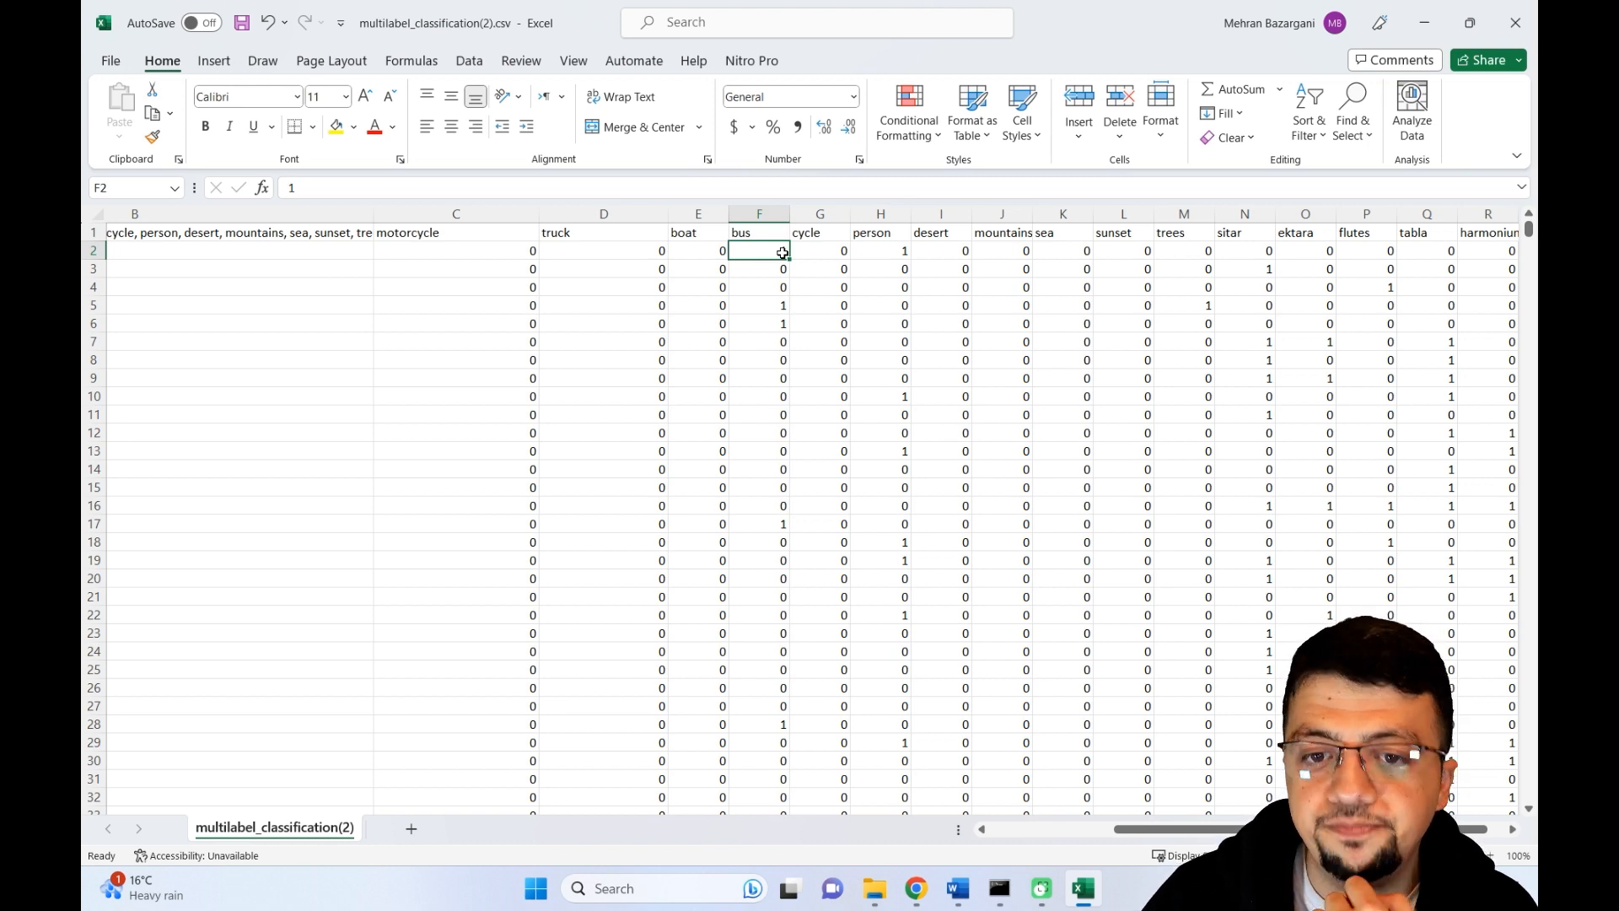
pyautogui.write('1')
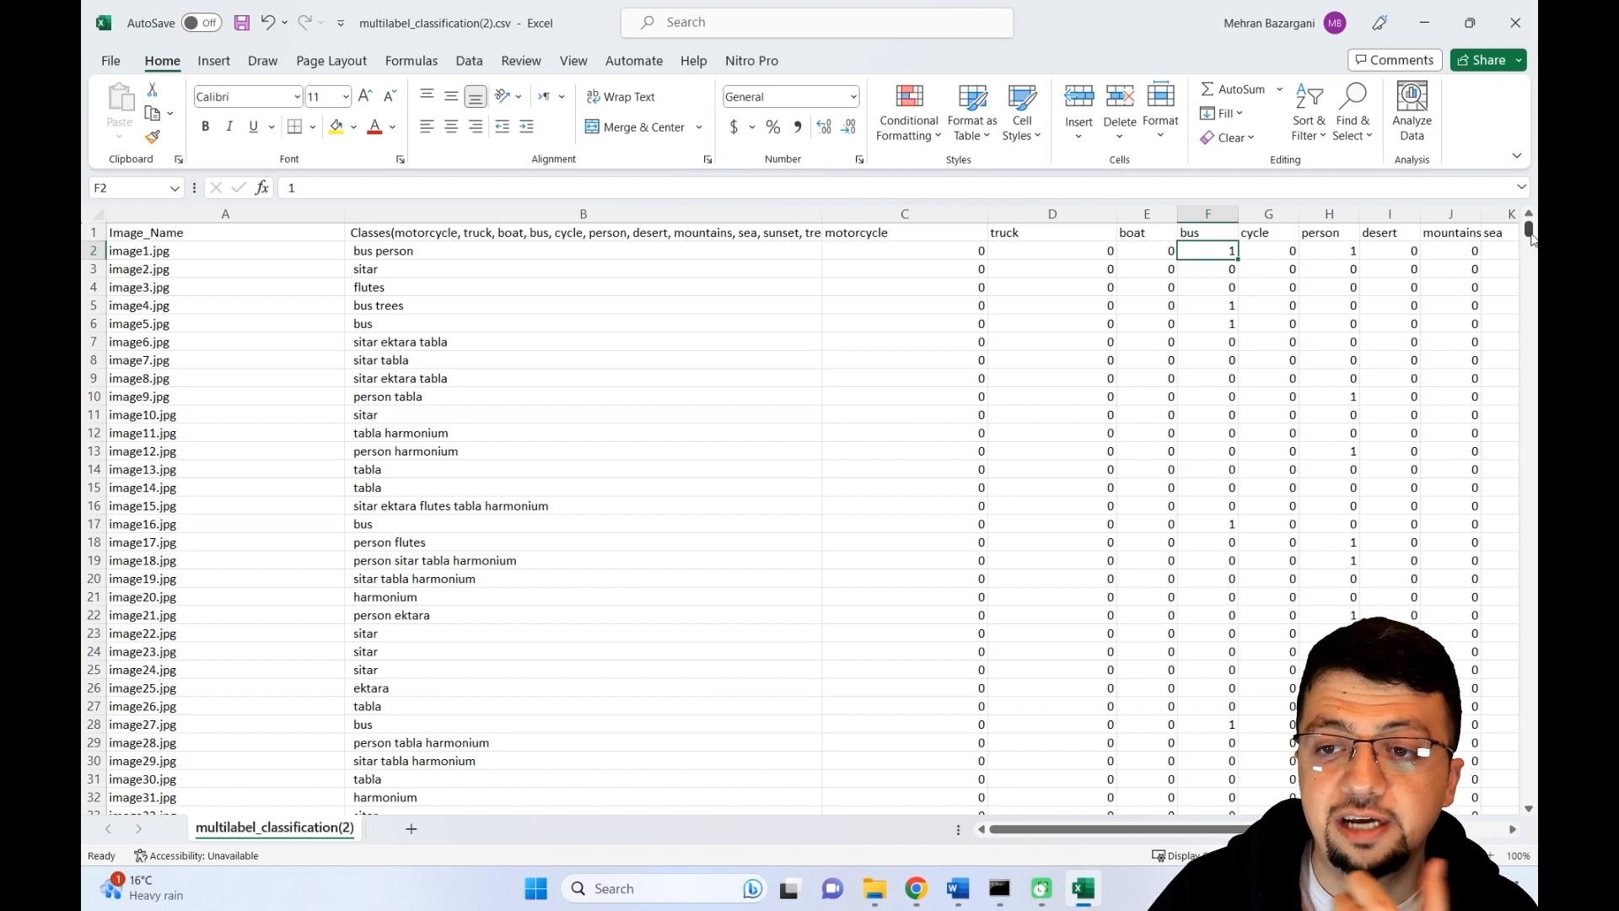
pyautogui.click(1514, 22)
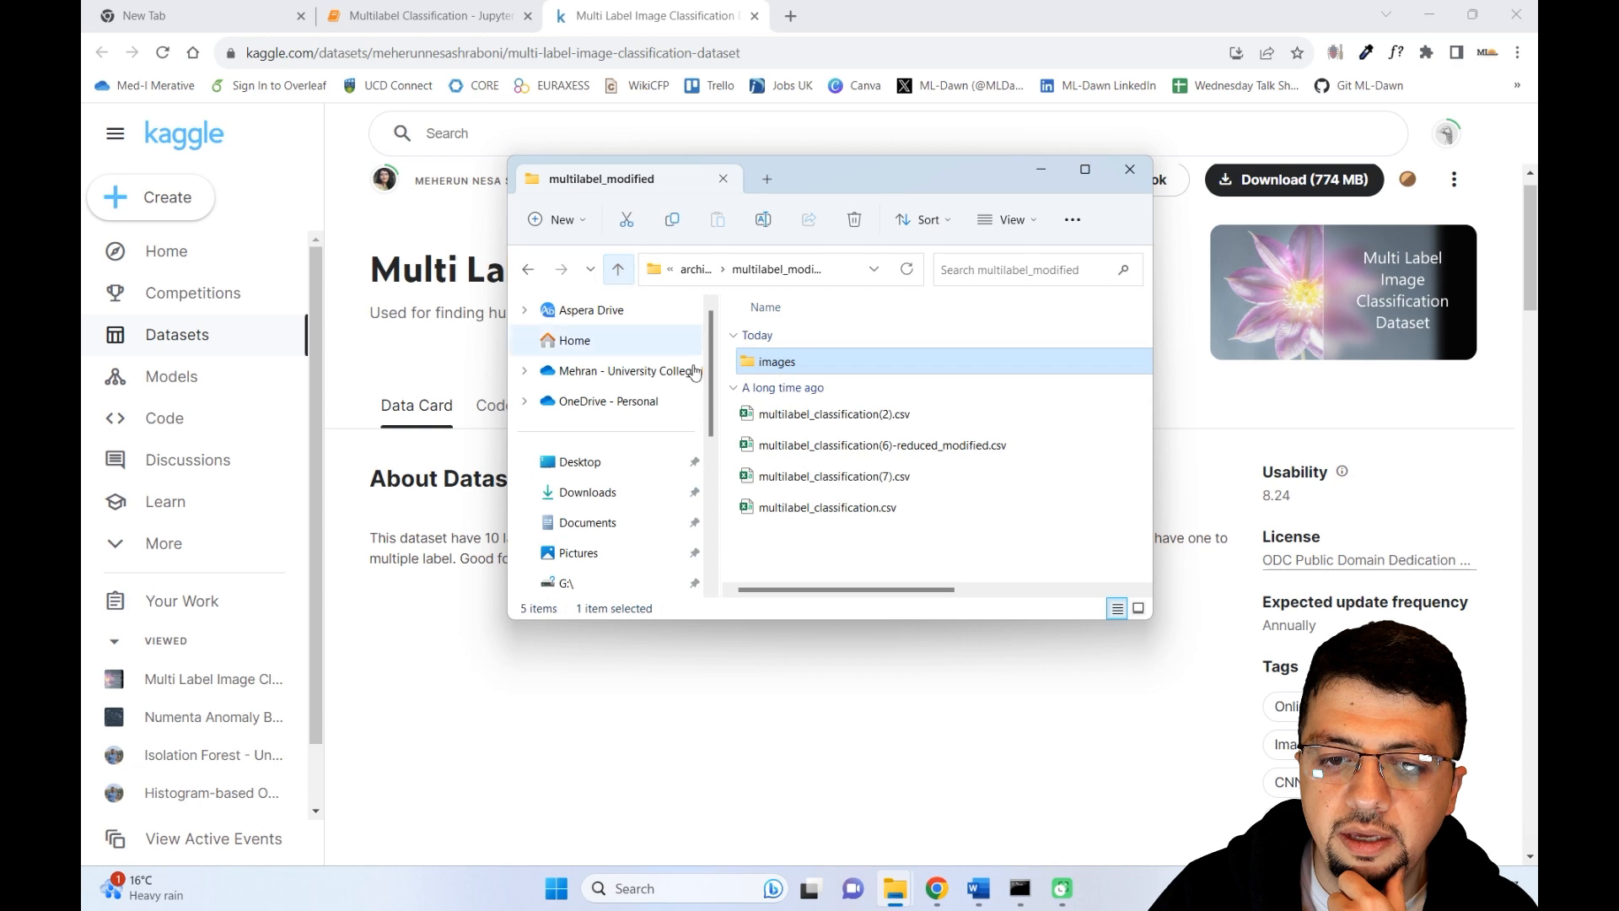
# - Open multilabel_classification(7).csv and review the image11/image12 rows with text class labels
pyautogui.click(832, 475)
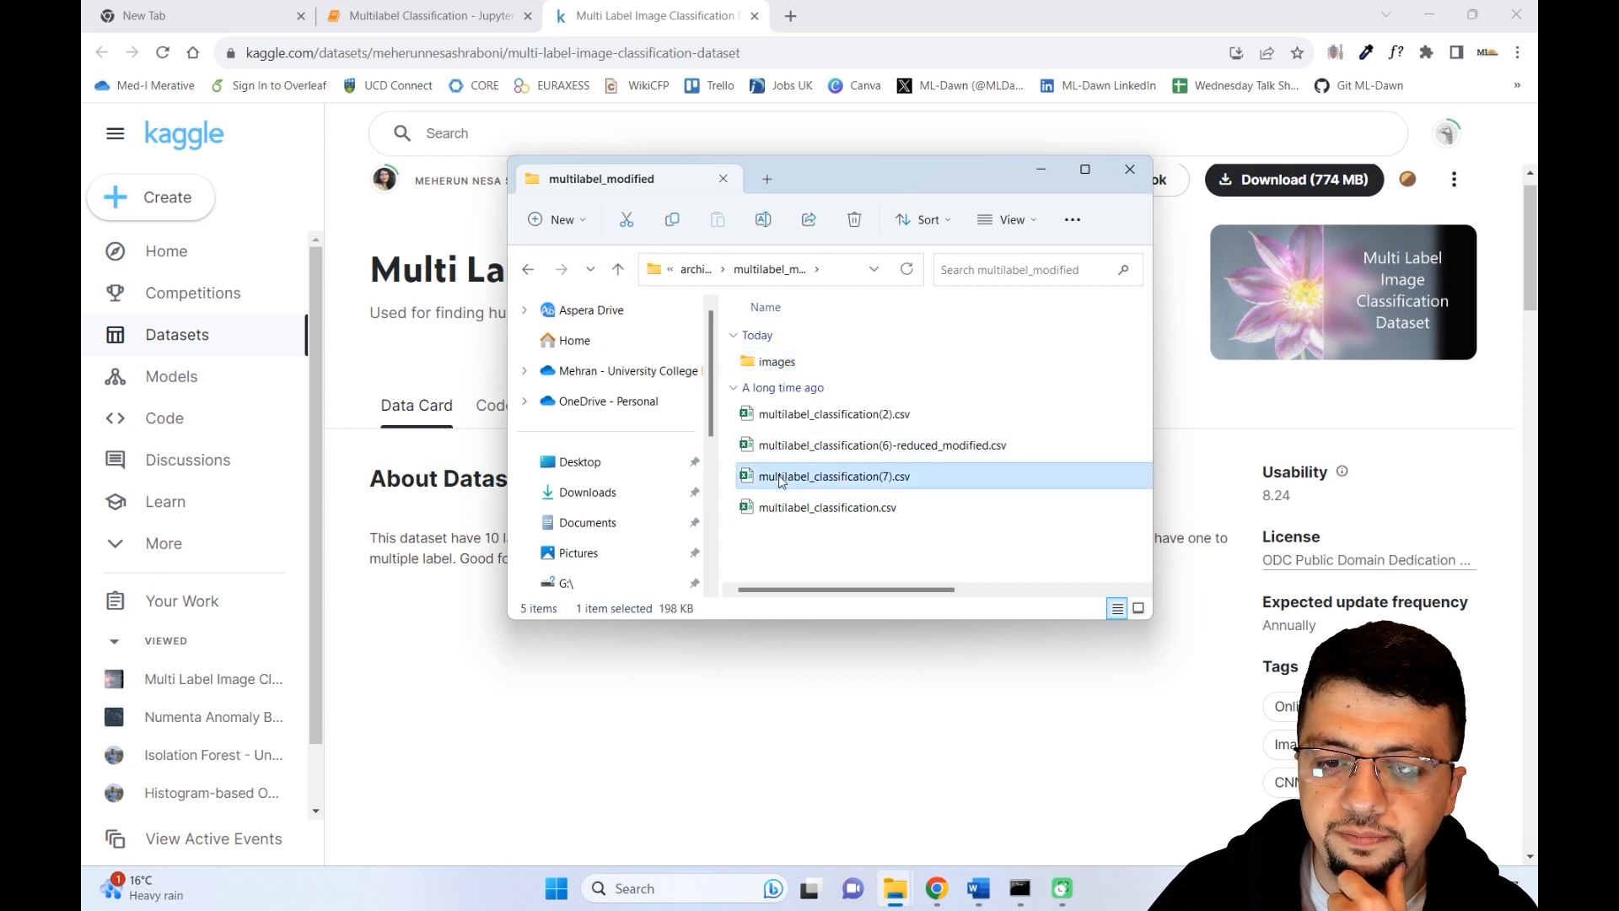
pyautogui.doubleClick(831, 475)
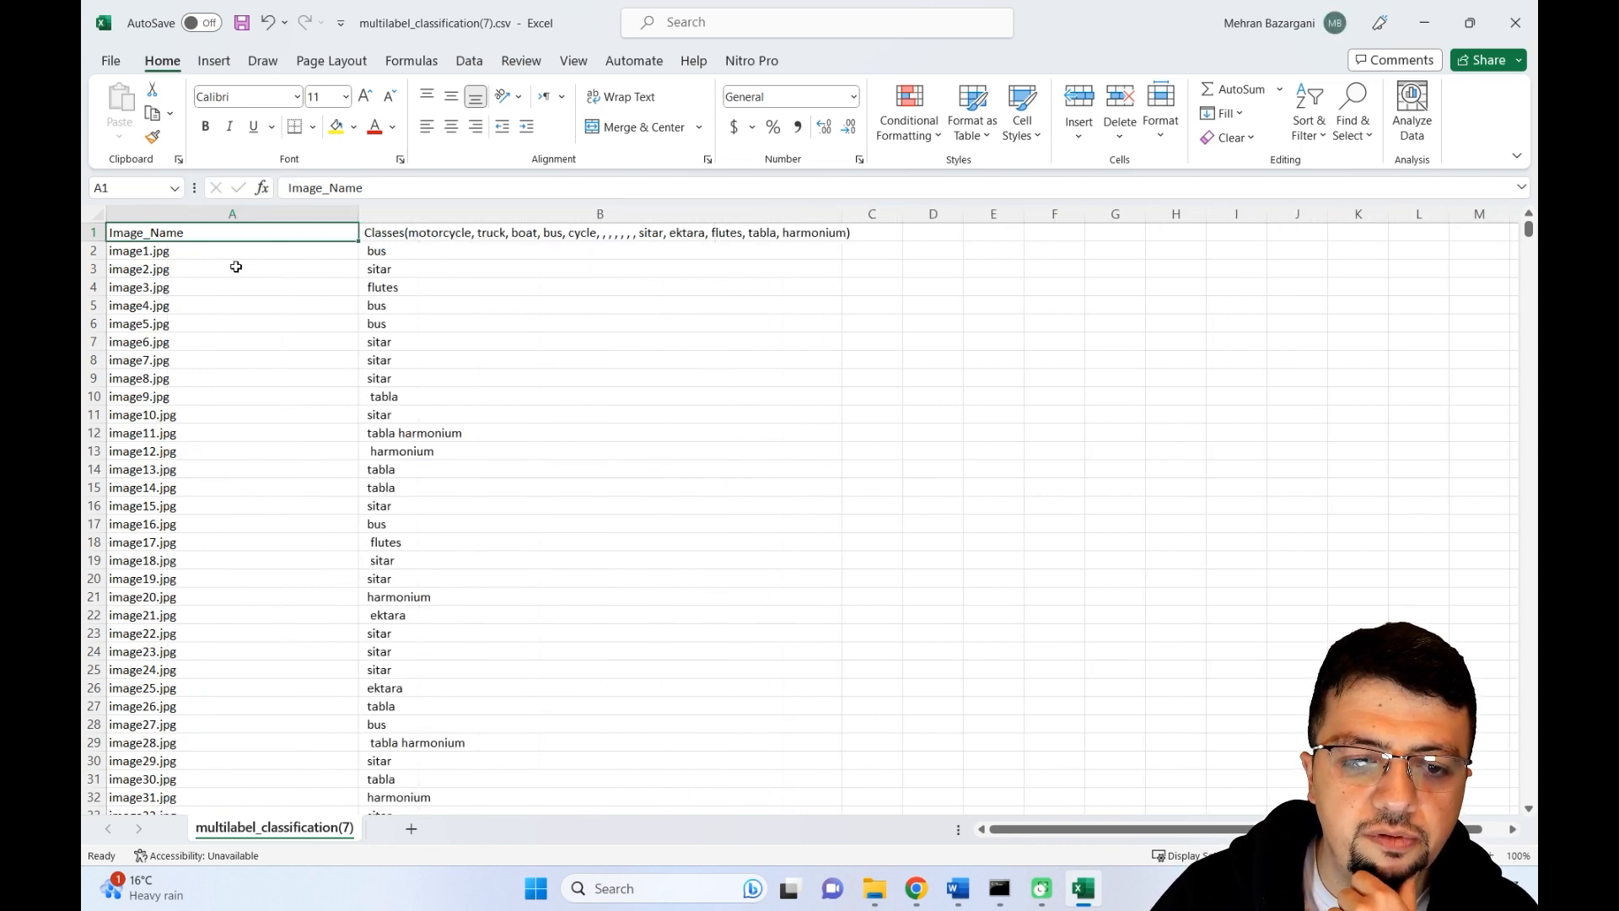
pyautogui.click(142, 451)
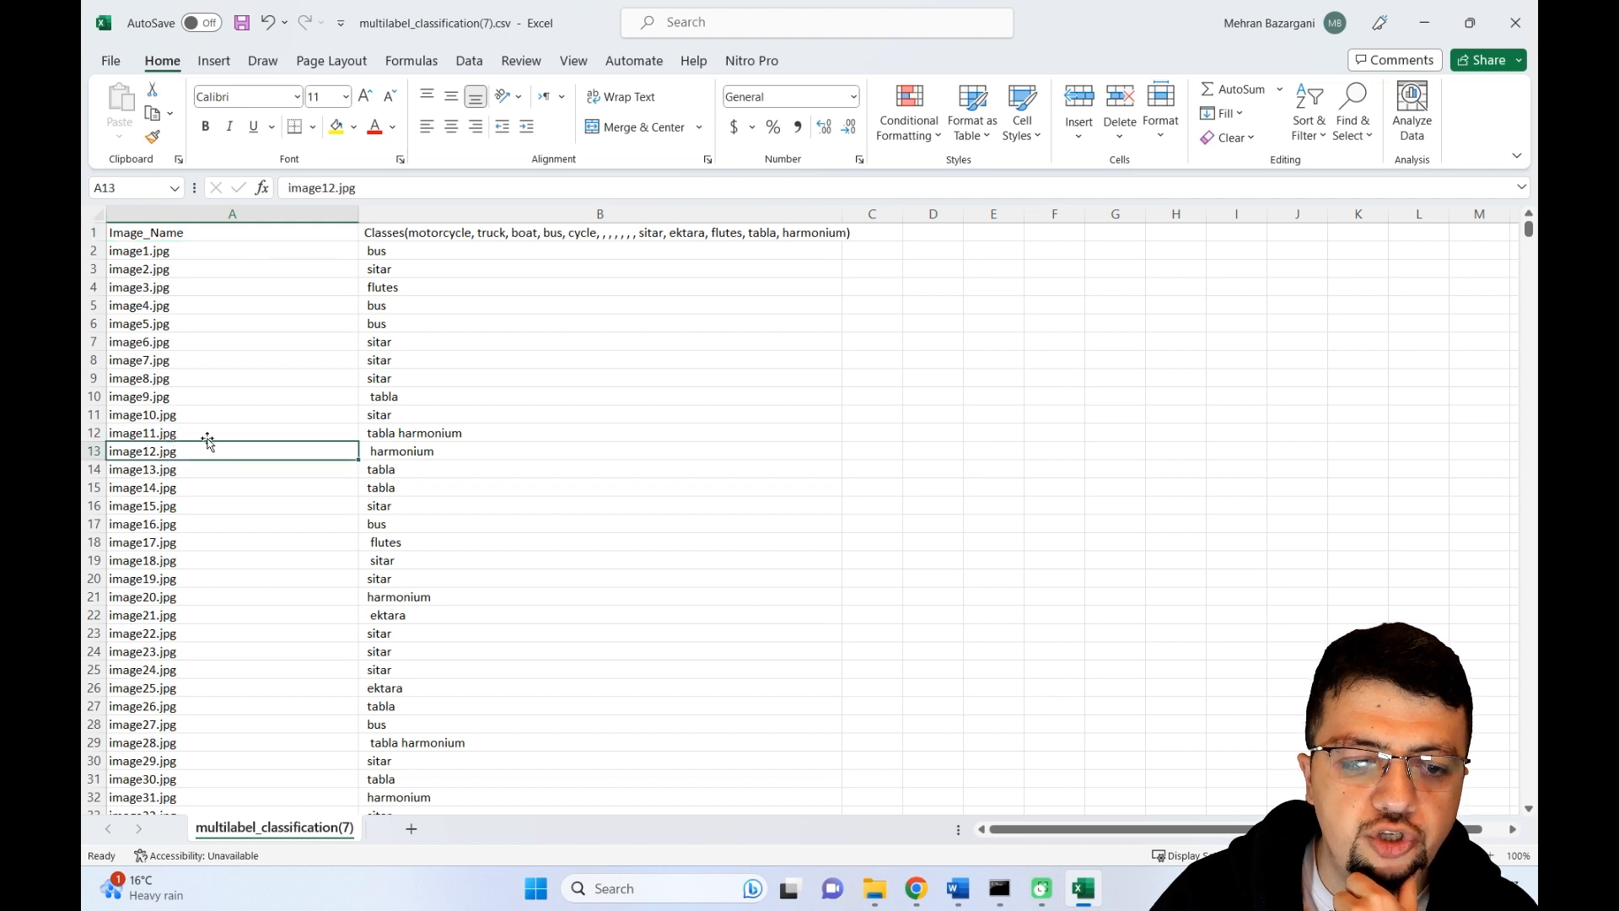
pyautogui.click(231, 433)
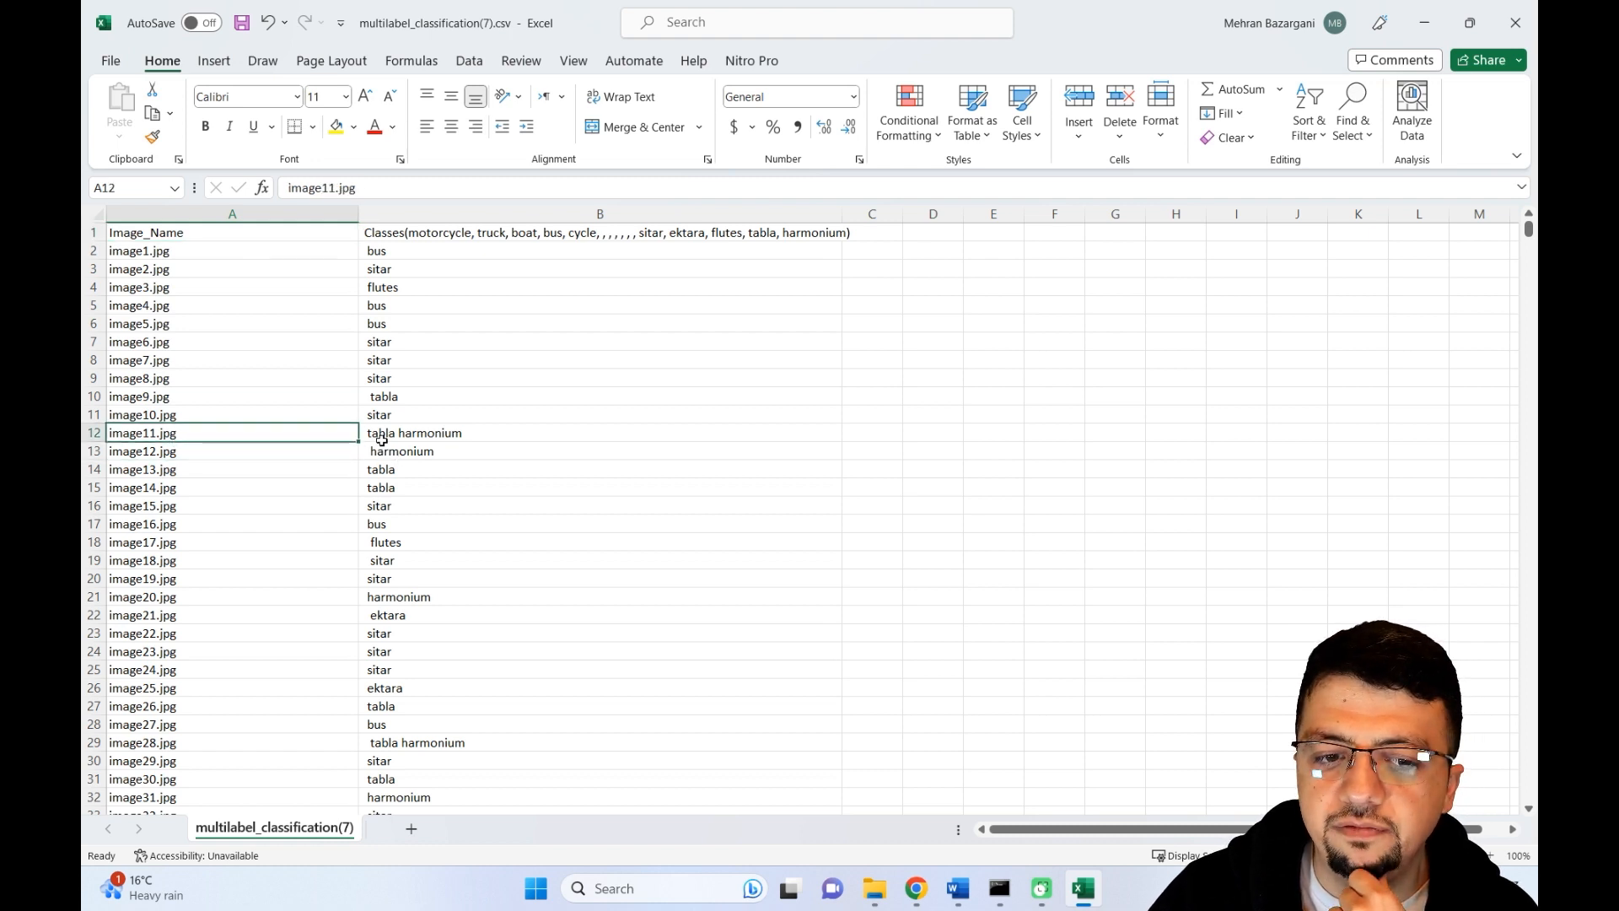
pyautogui.moveTo(465, 434)
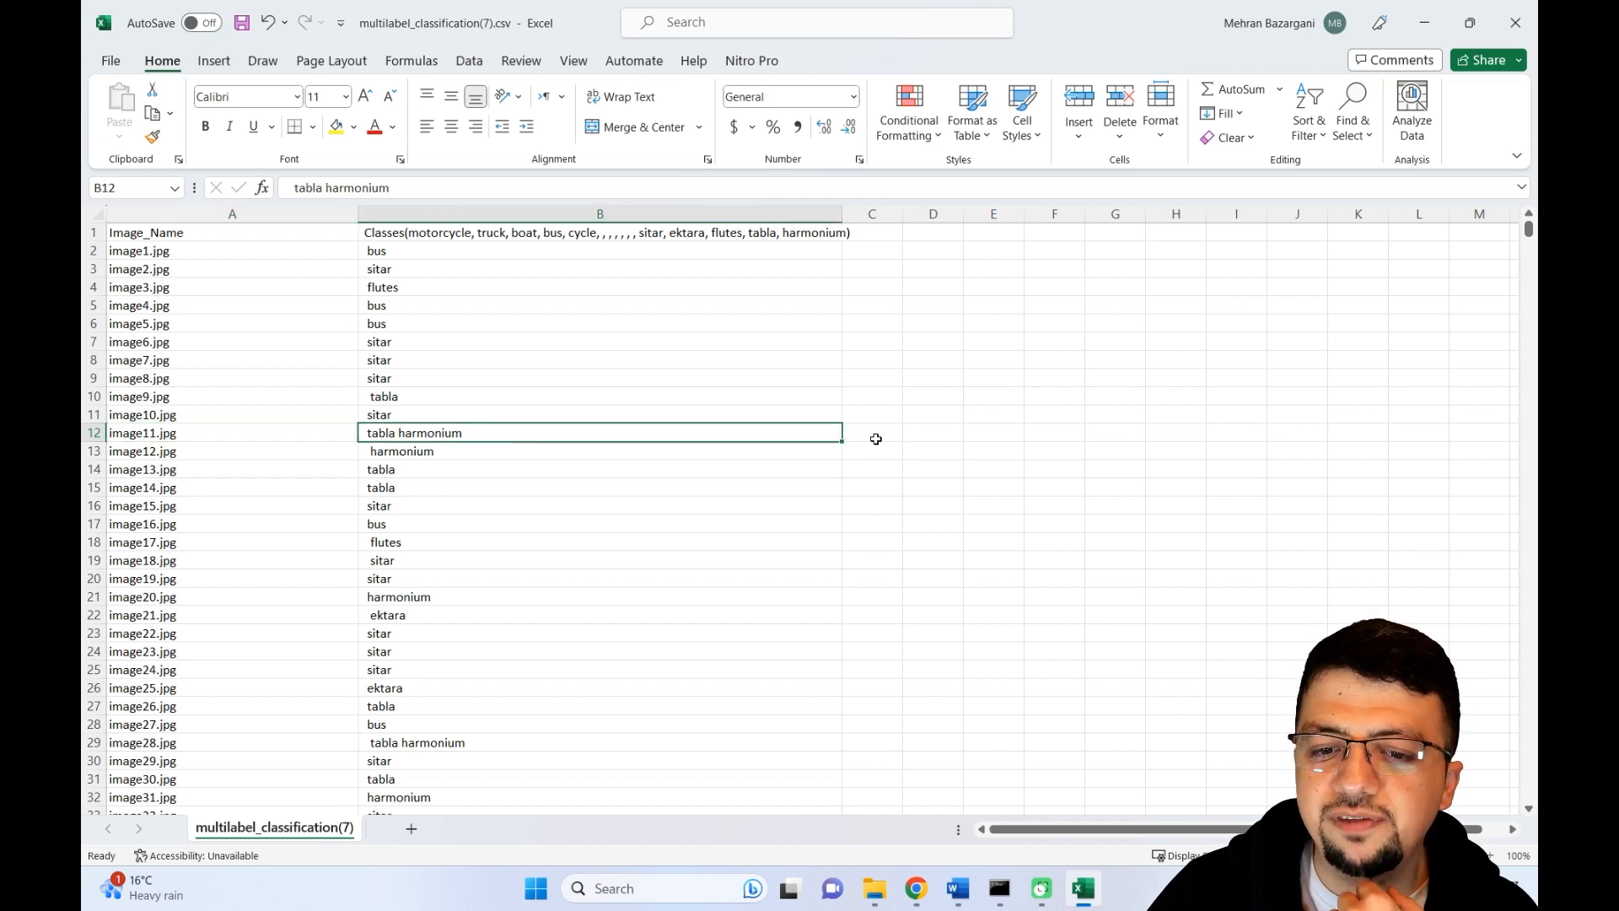
pyautogui.click(871, 433)
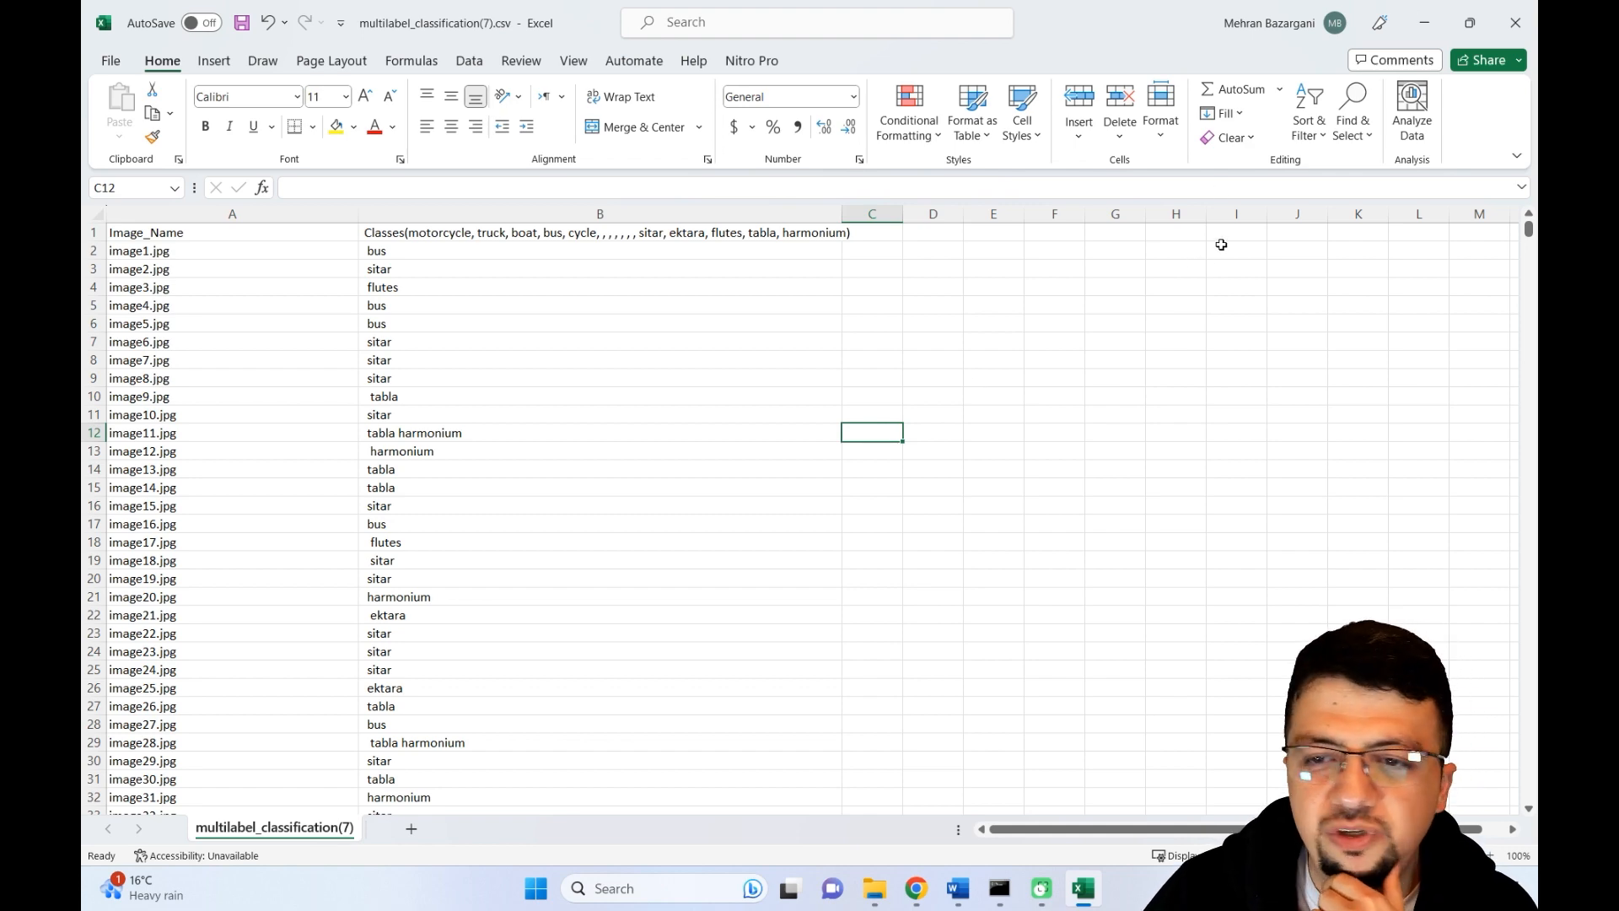
# - Close the (7) workbook without saving changes
pyautogui.click(1514, 22)
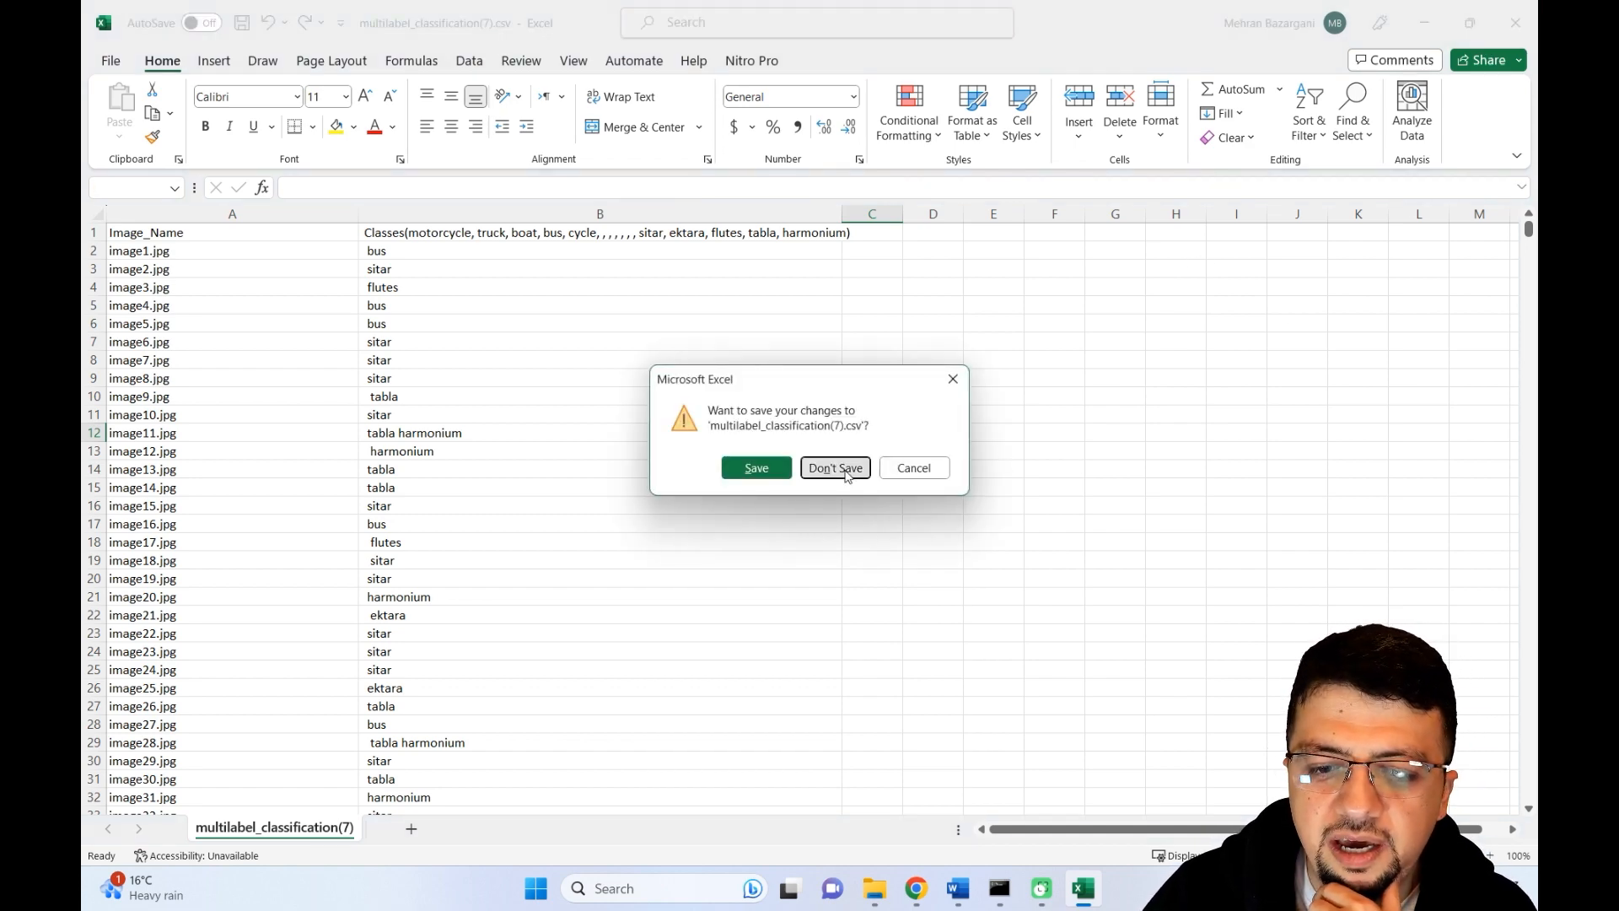
pyautogui.click(833, 467)
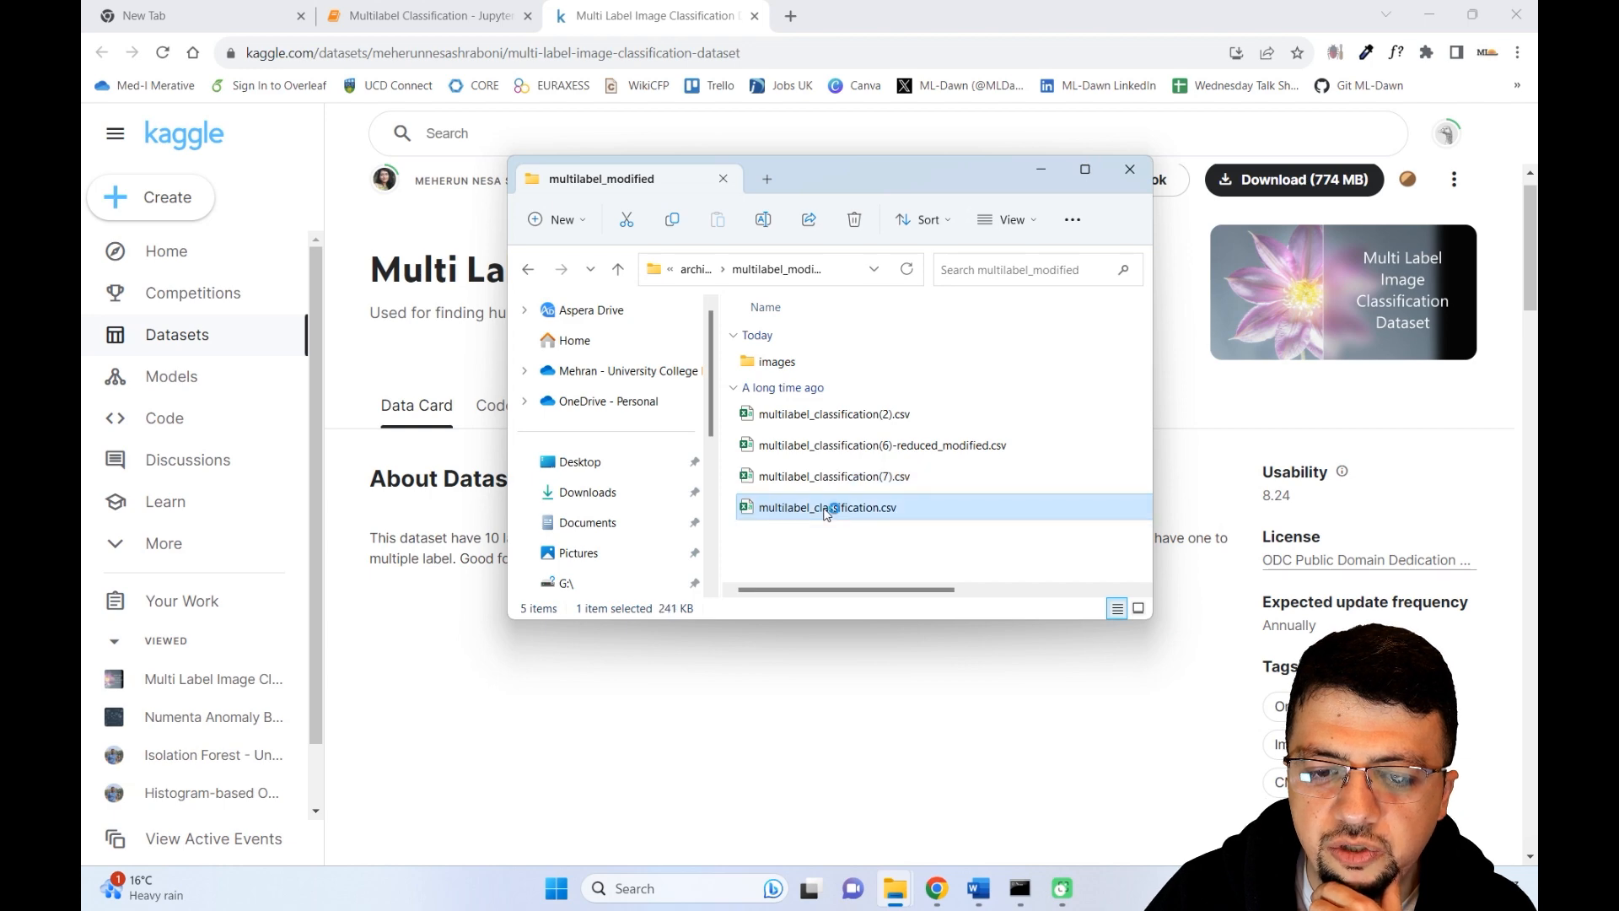
# - Open multilabel_classification.csv, review it, close without saving, and select the reduced_modified CSV
pyautogui.doubleClick(827, 508)
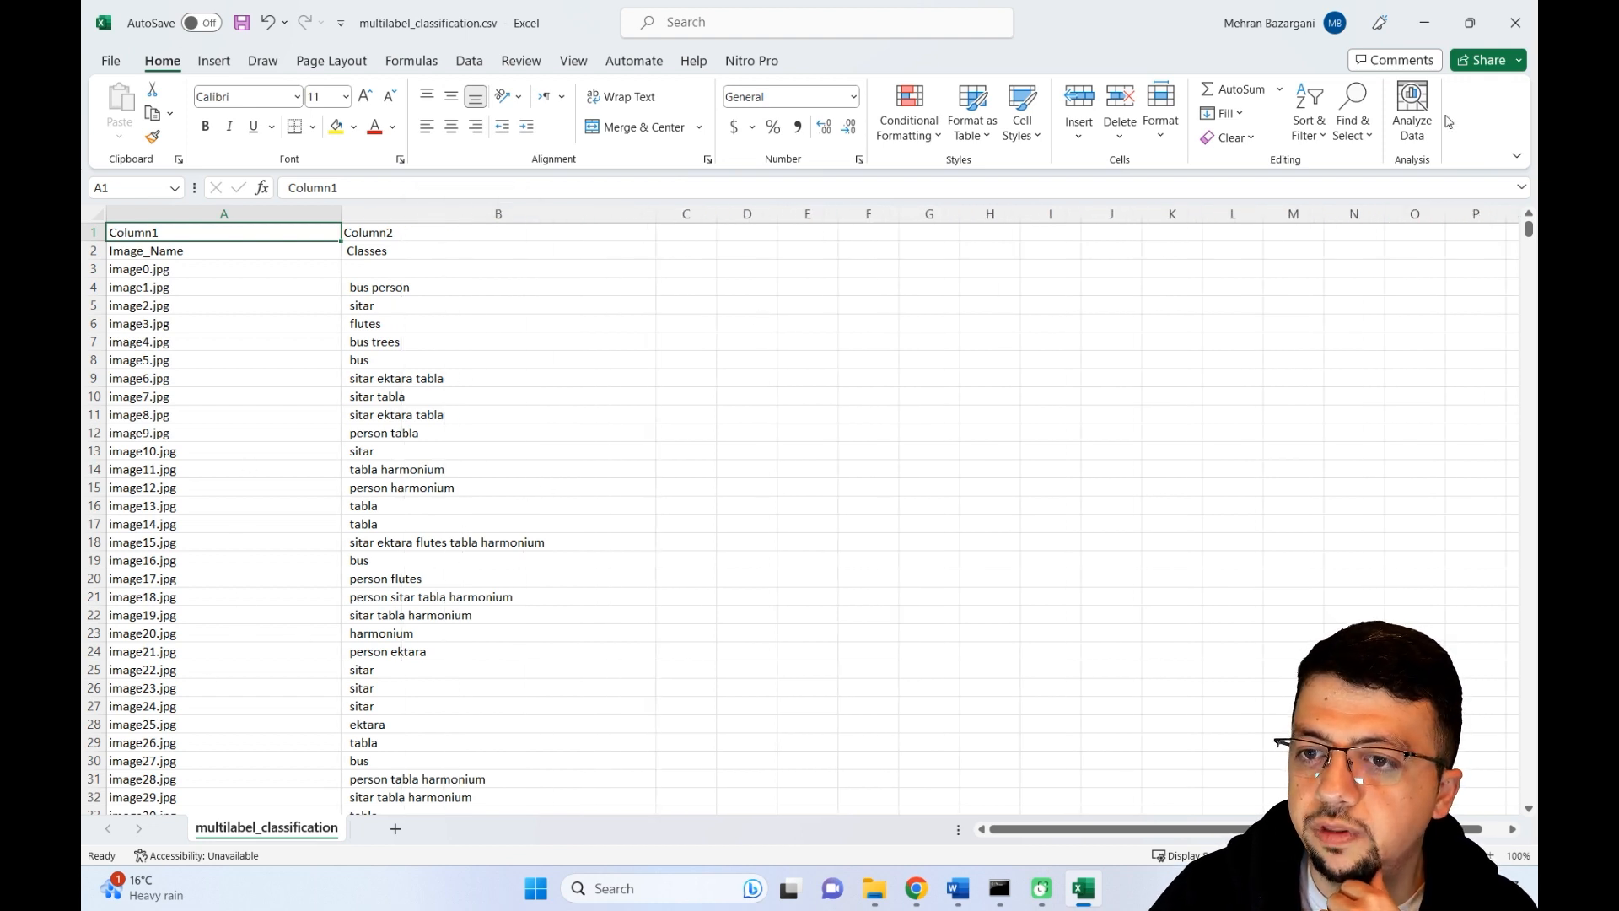
pyautogui.click(1514, 22)
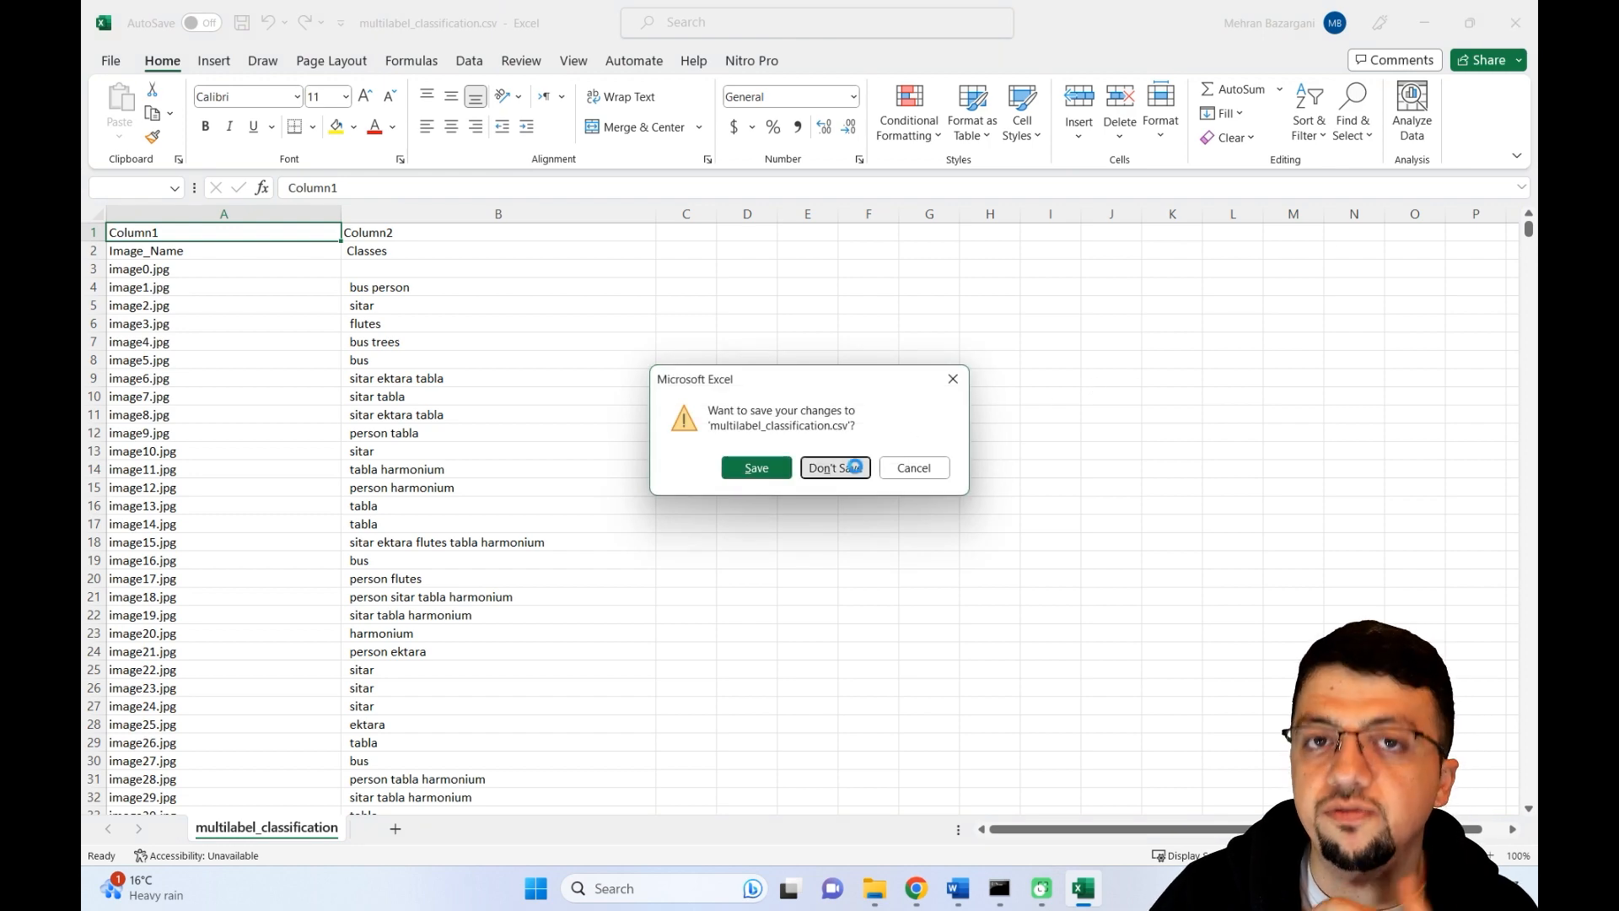
pyautogui.click(834, 467)
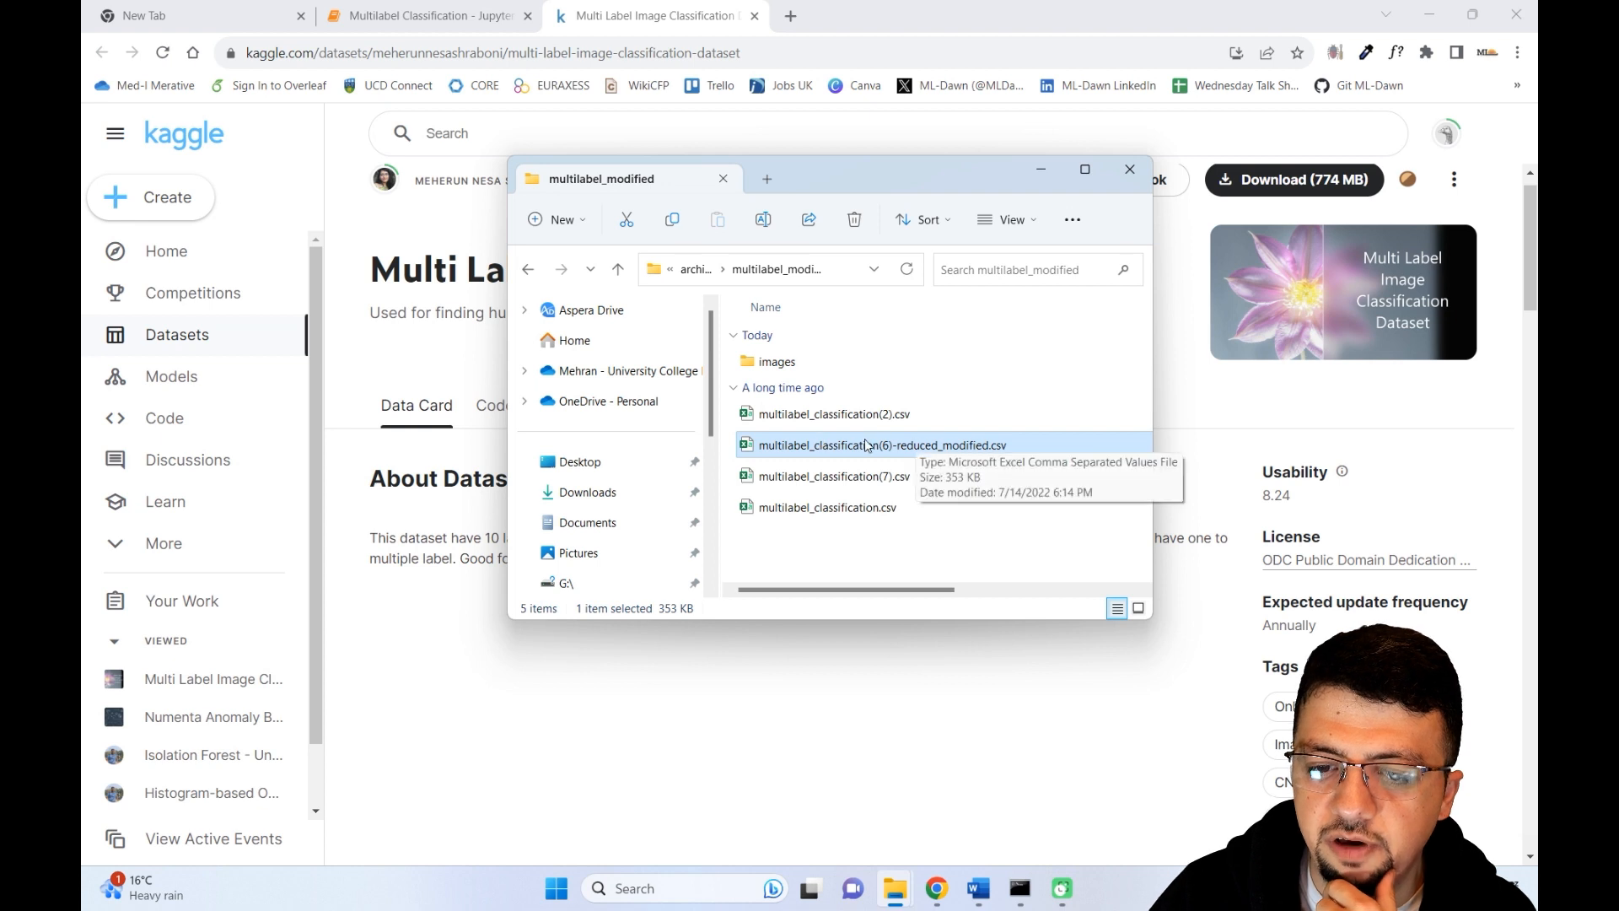
pyautogui.click(1085, 169)
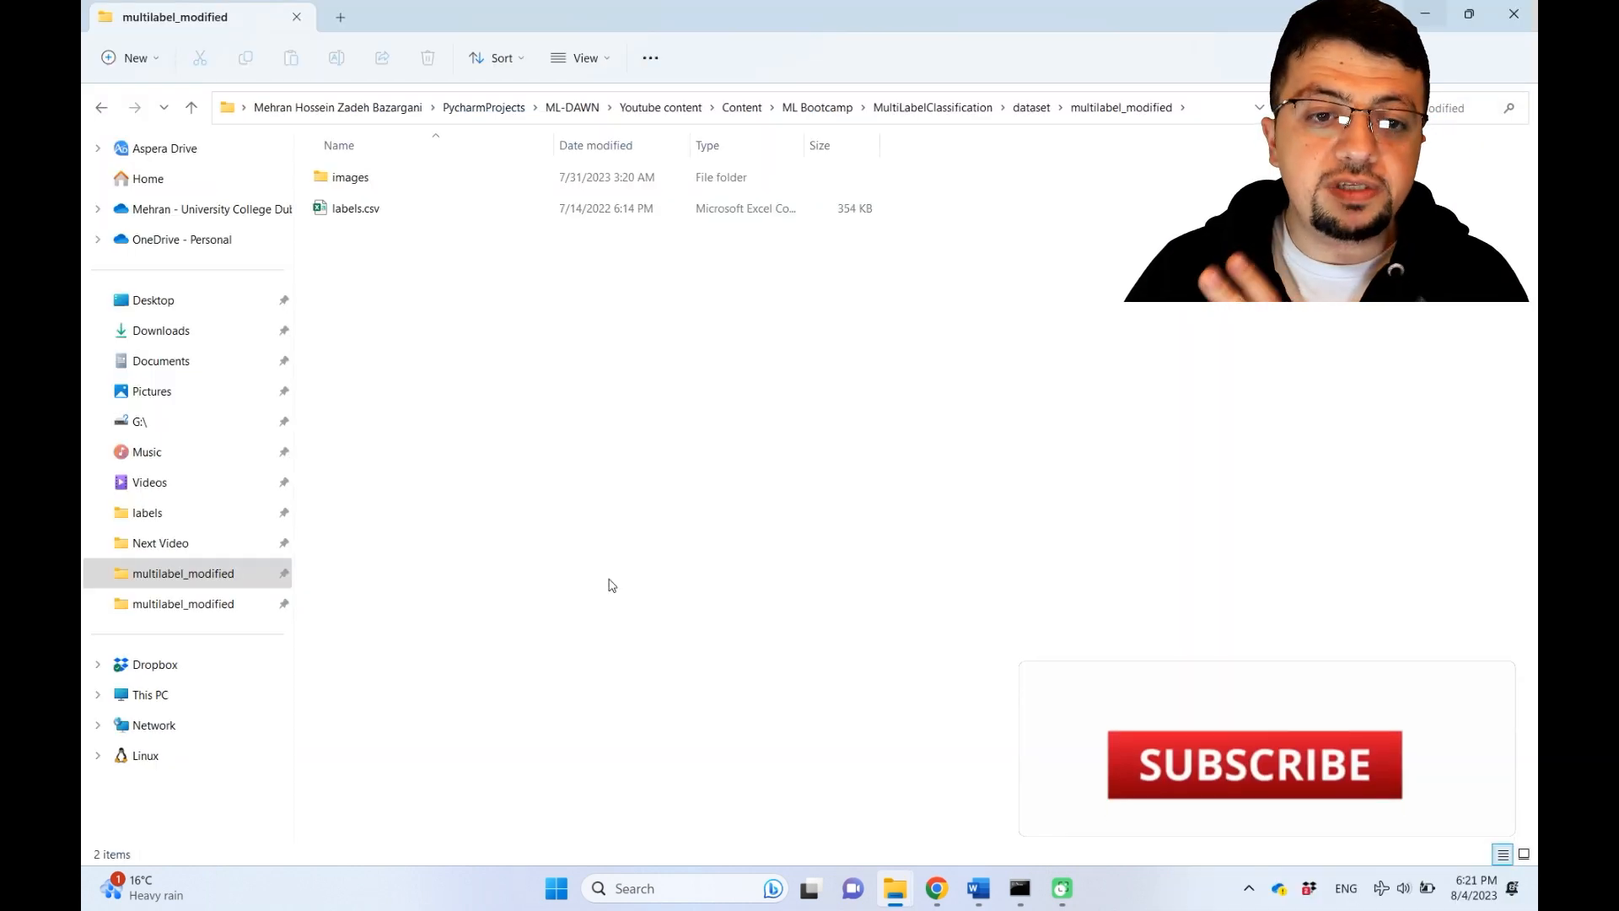
# - Open the images folder and scroll through its 7,843 instrument and vehicle thumbnails
pyautogui.click(356, 207)
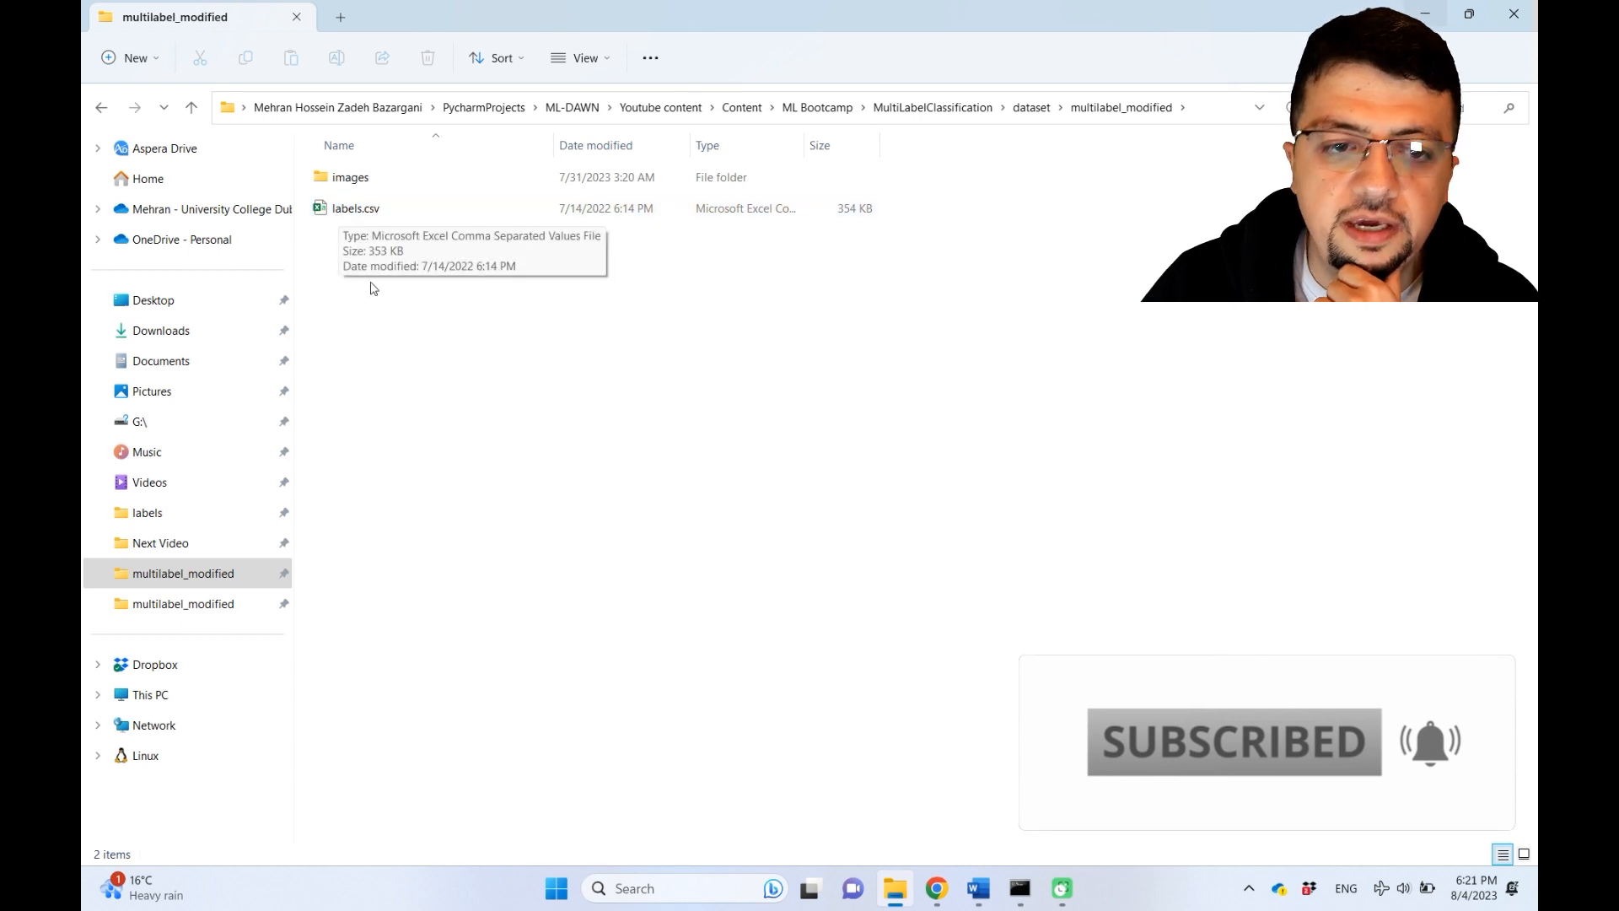
pyautogui.moveTo(350, 177)
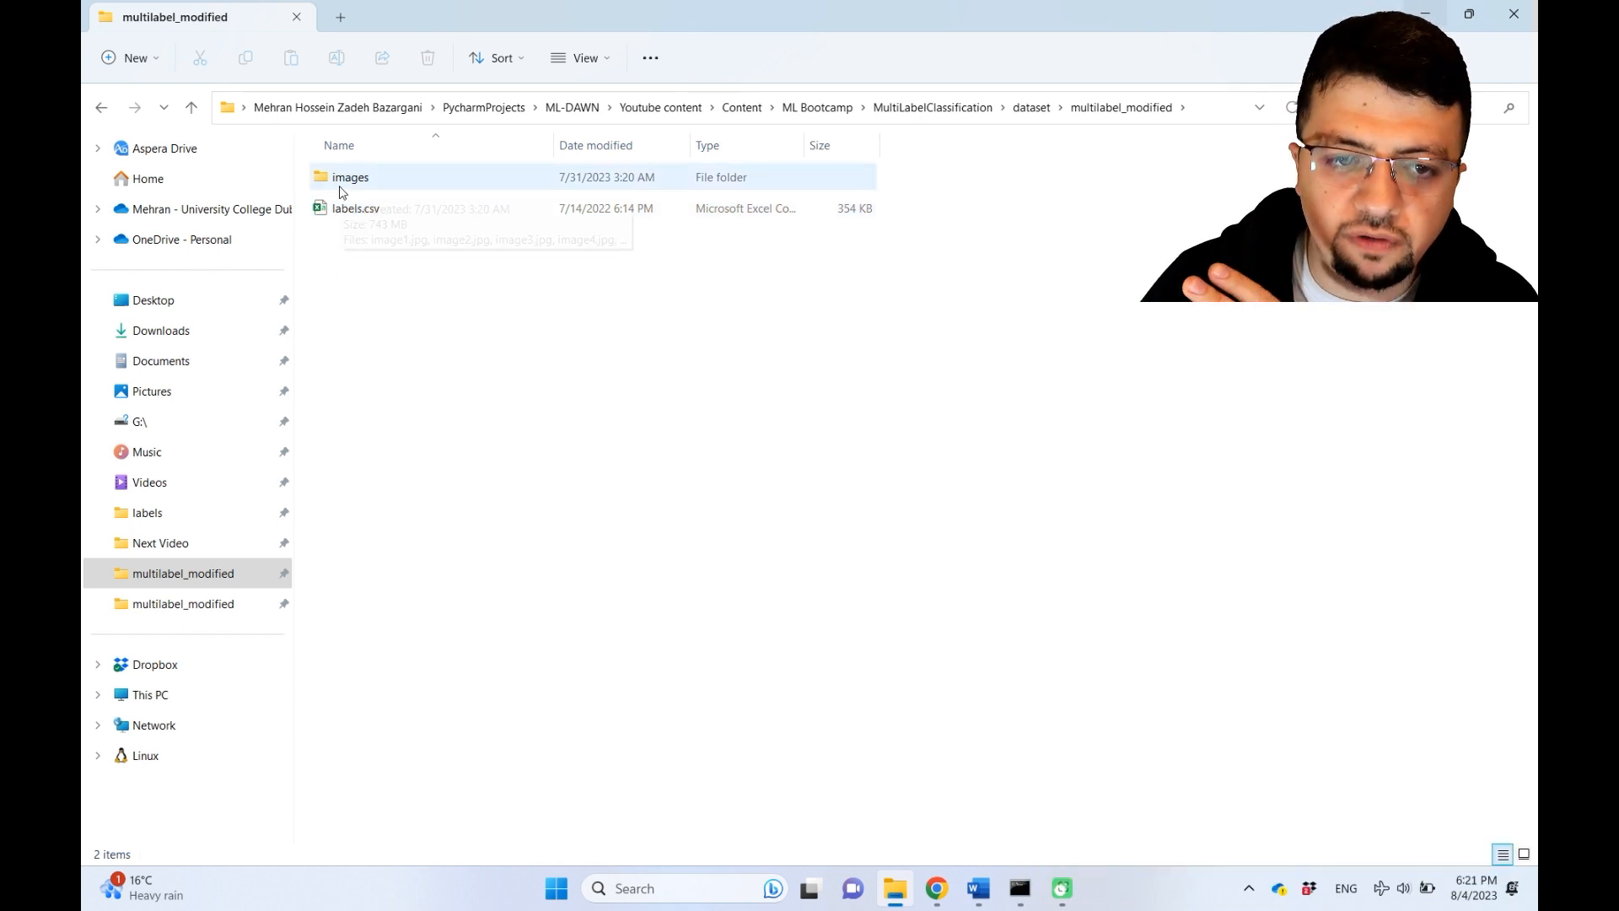
pyautogui.doubleClick(350, 177)
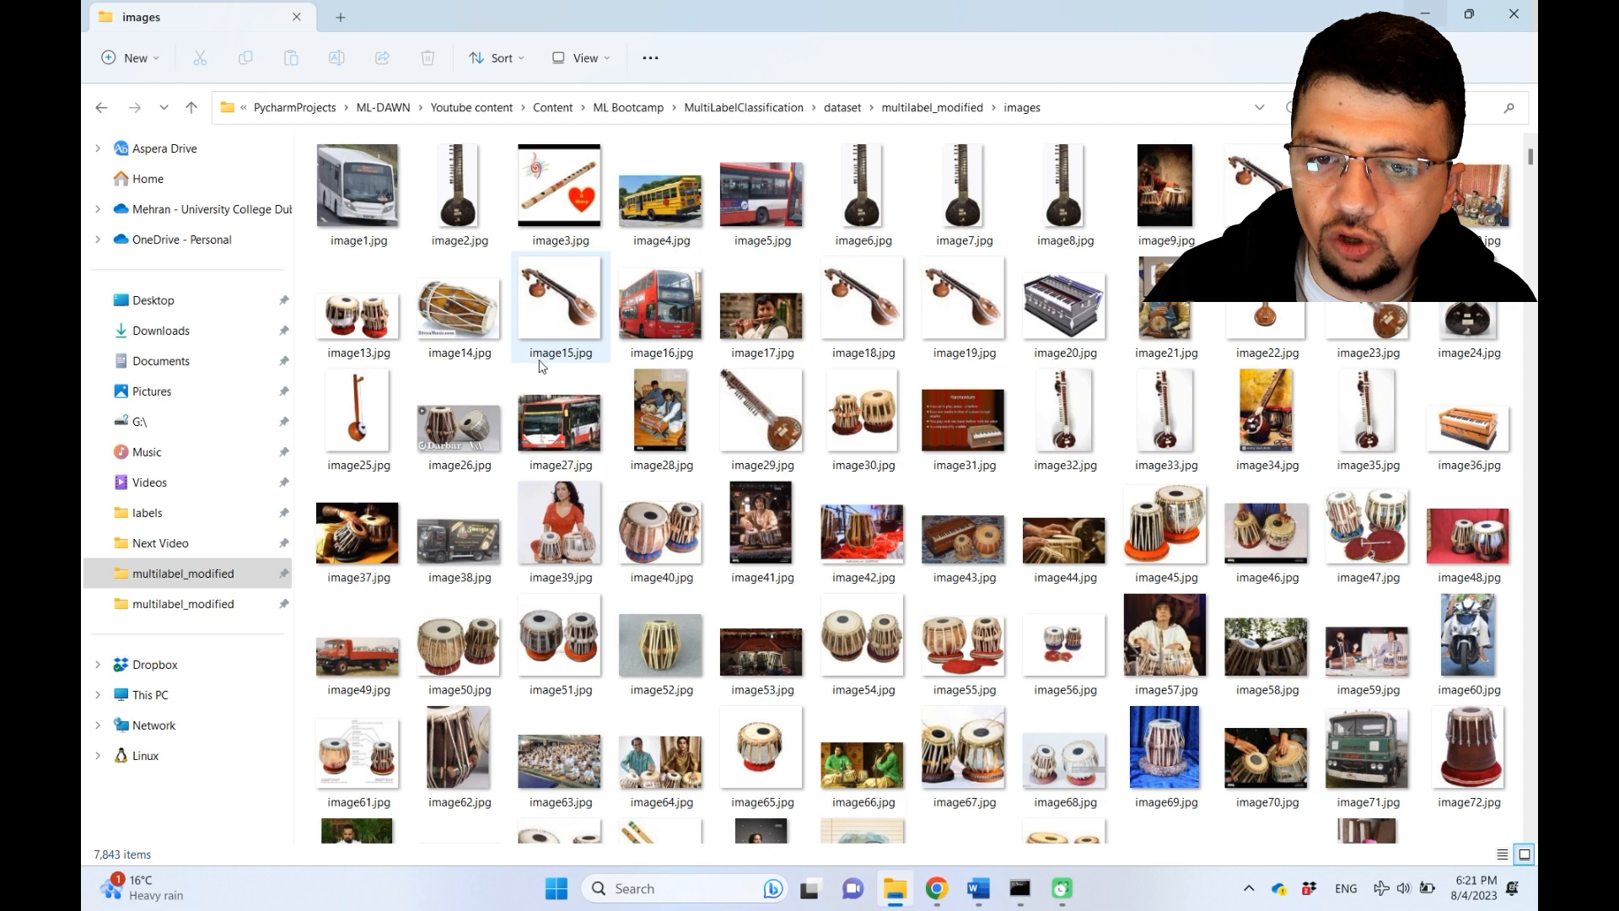
pyautogui.click(963, 531)
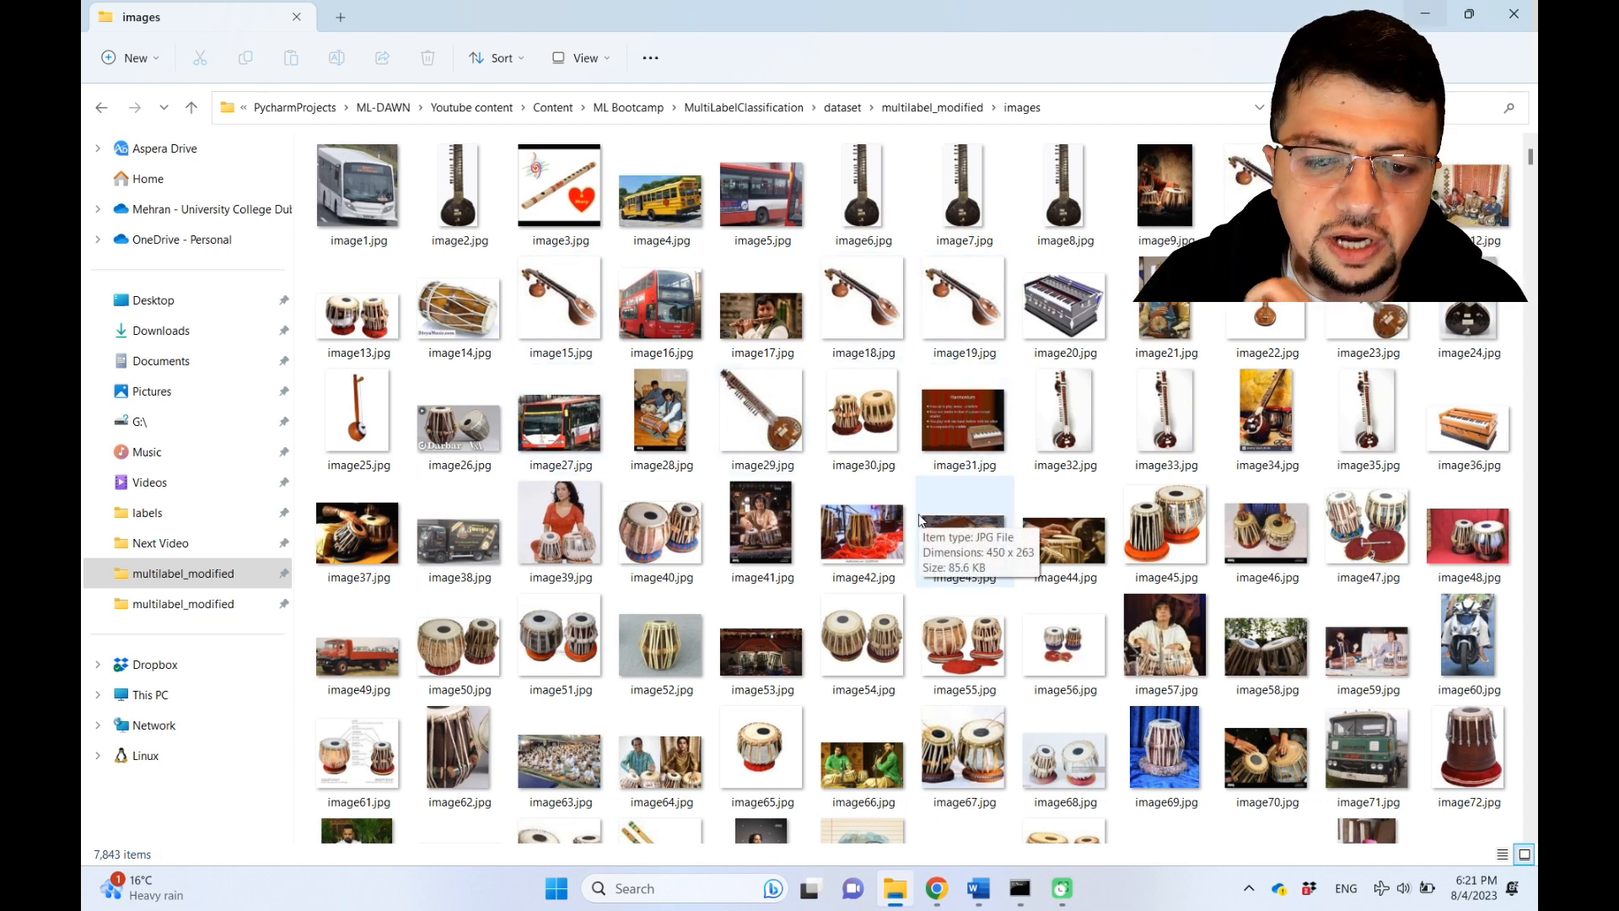
pyautogui.scroll(-3)
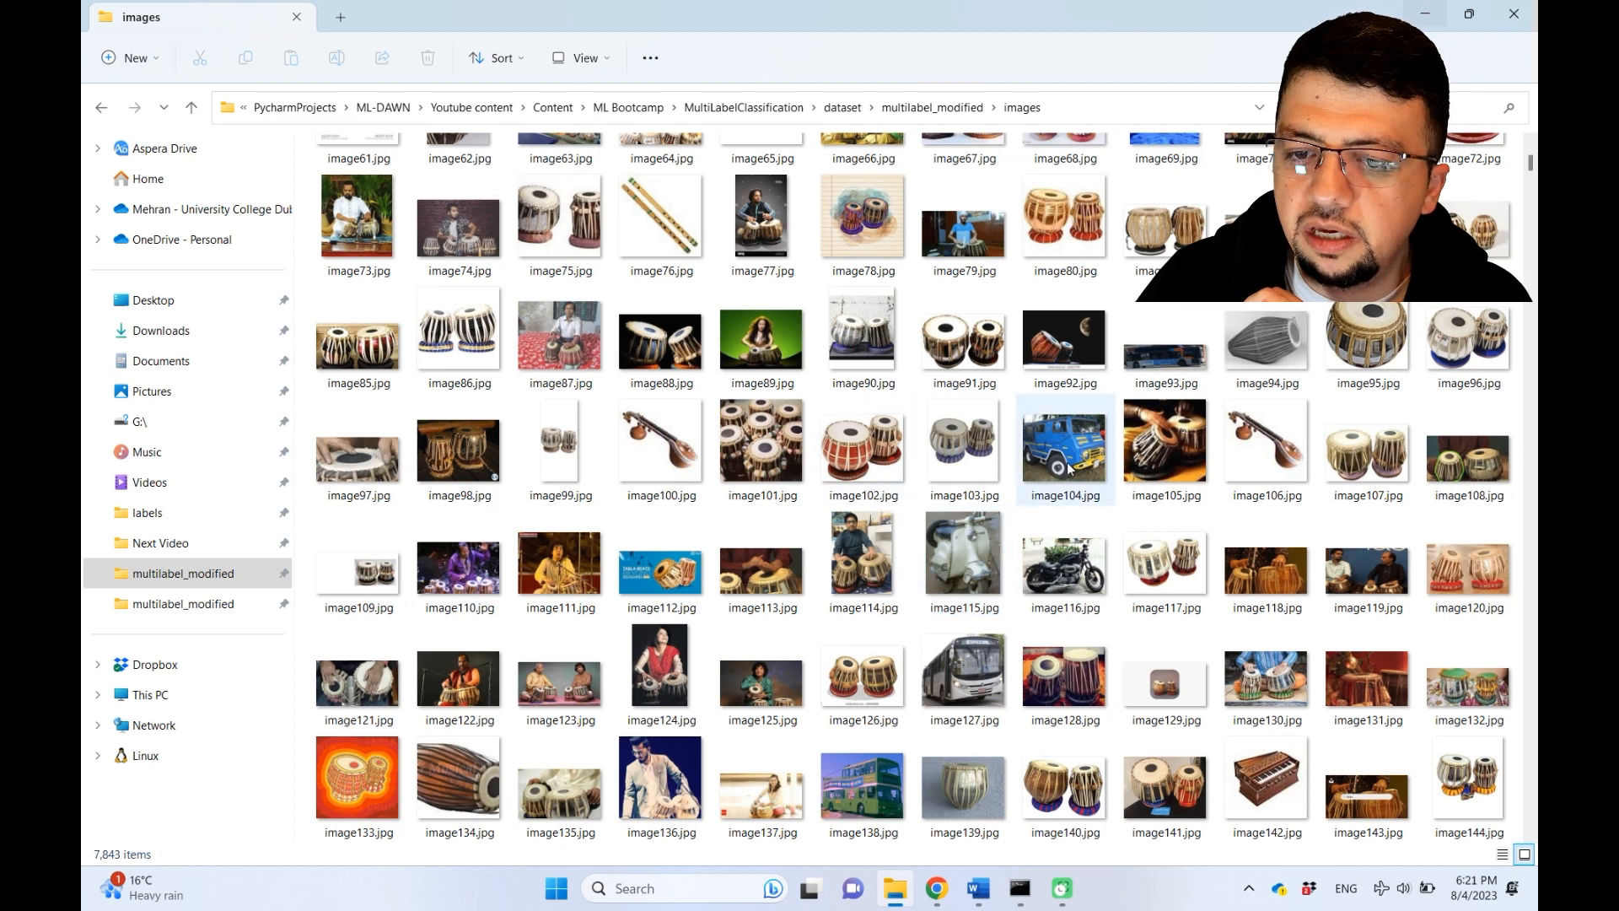